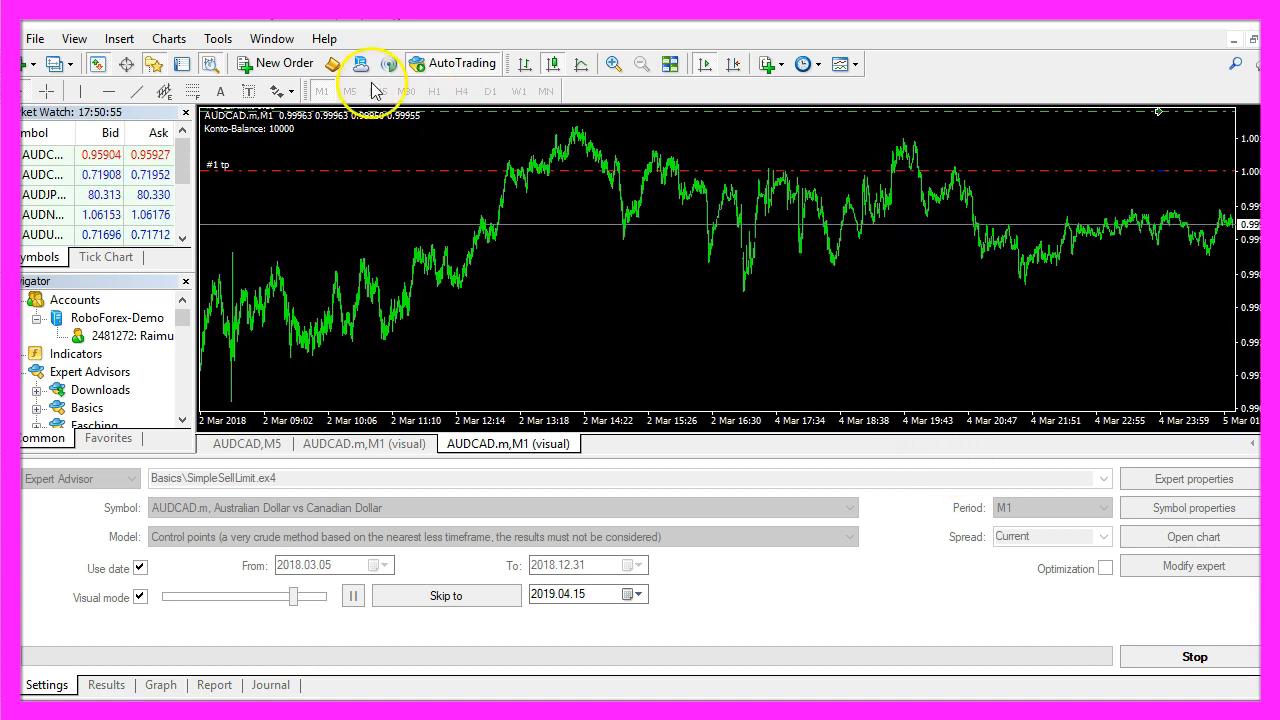
pyautogui.moveTo(333, 63)
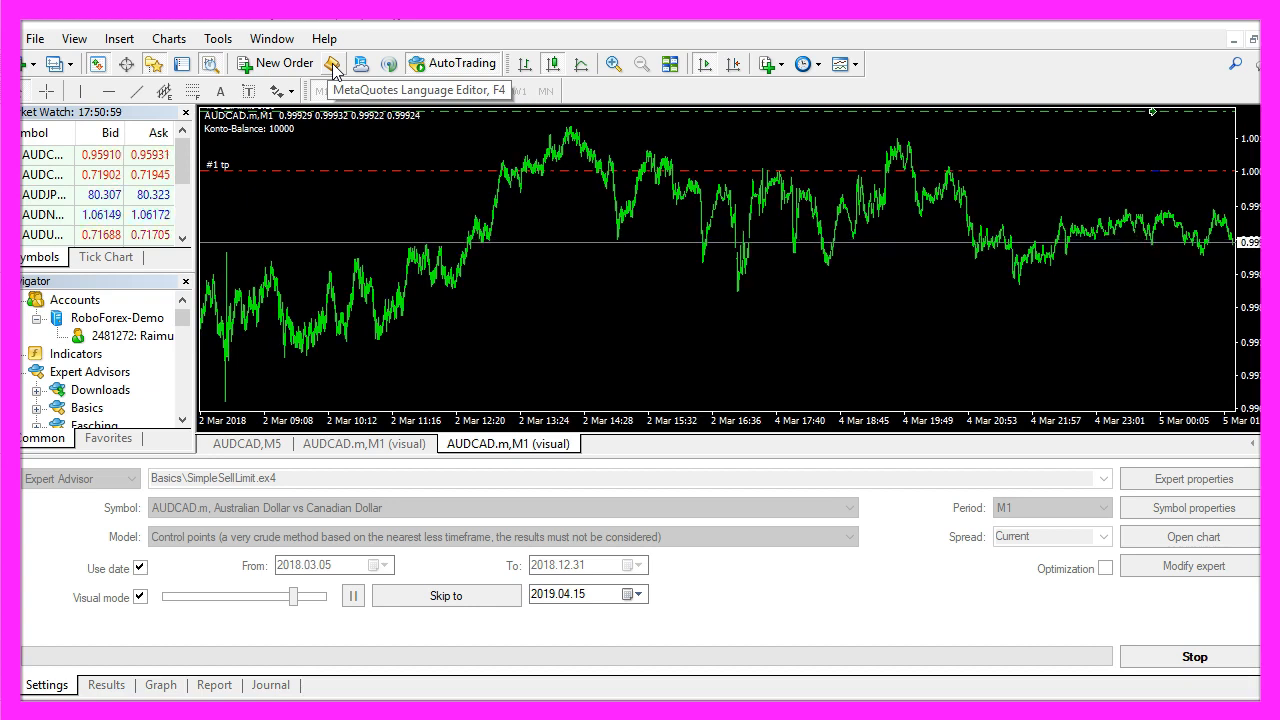
# Open the MetaQuotes Language Editor from the MetaTrader 4 toolbar during the visual backtest
pyautogui.click(334, 63)
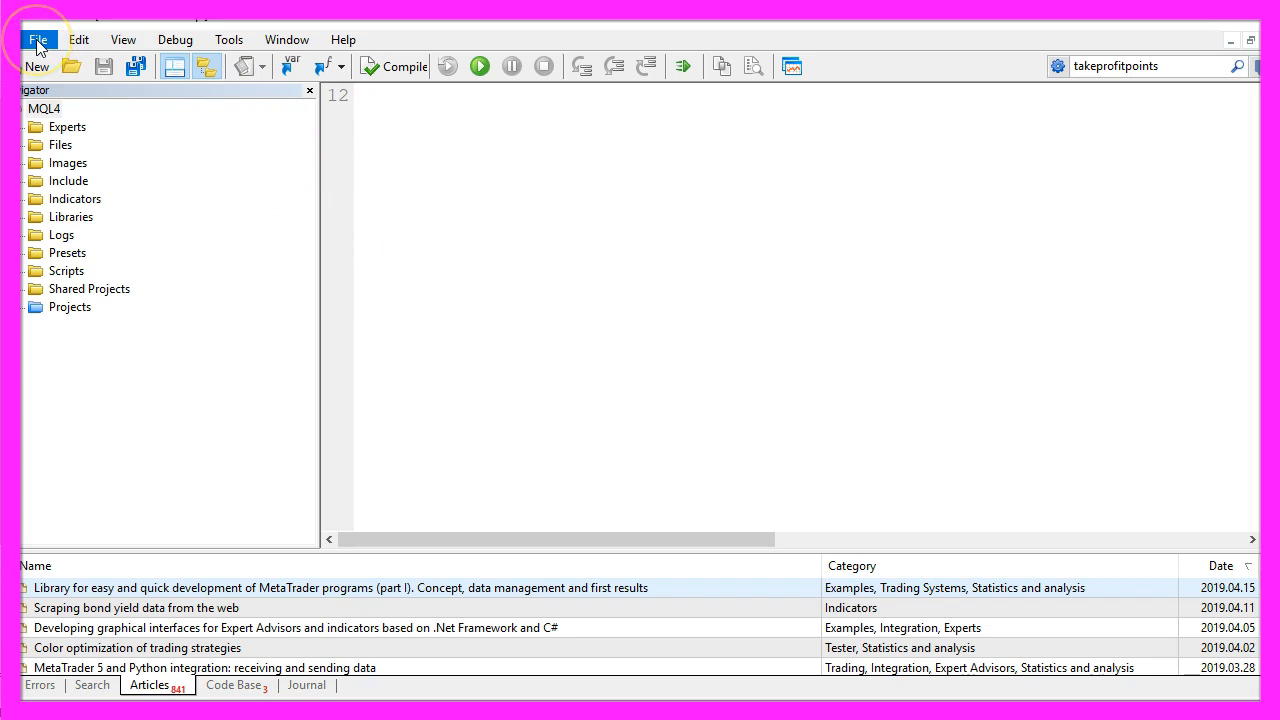
# Create a template Expert Advisor named Experts\Basics\SimpleSellLimit via File > New
pyautogui.click(38, 39)
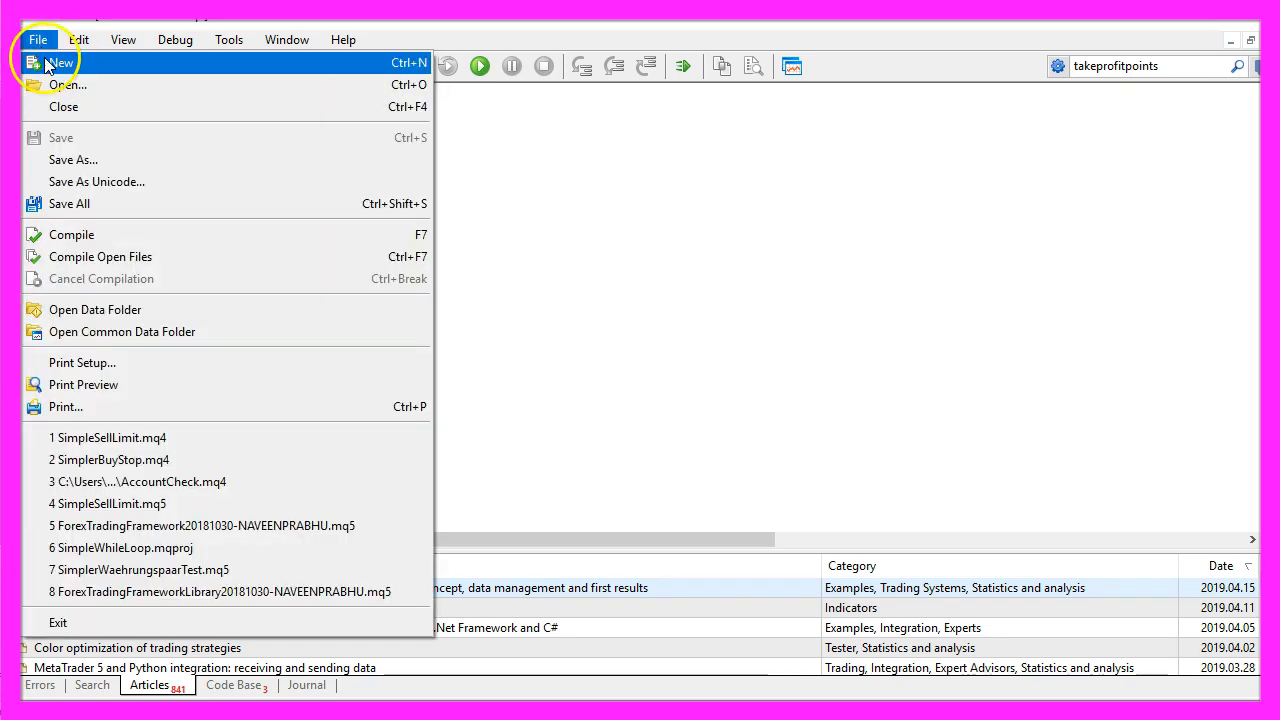
pyautogui.click(60, 63)
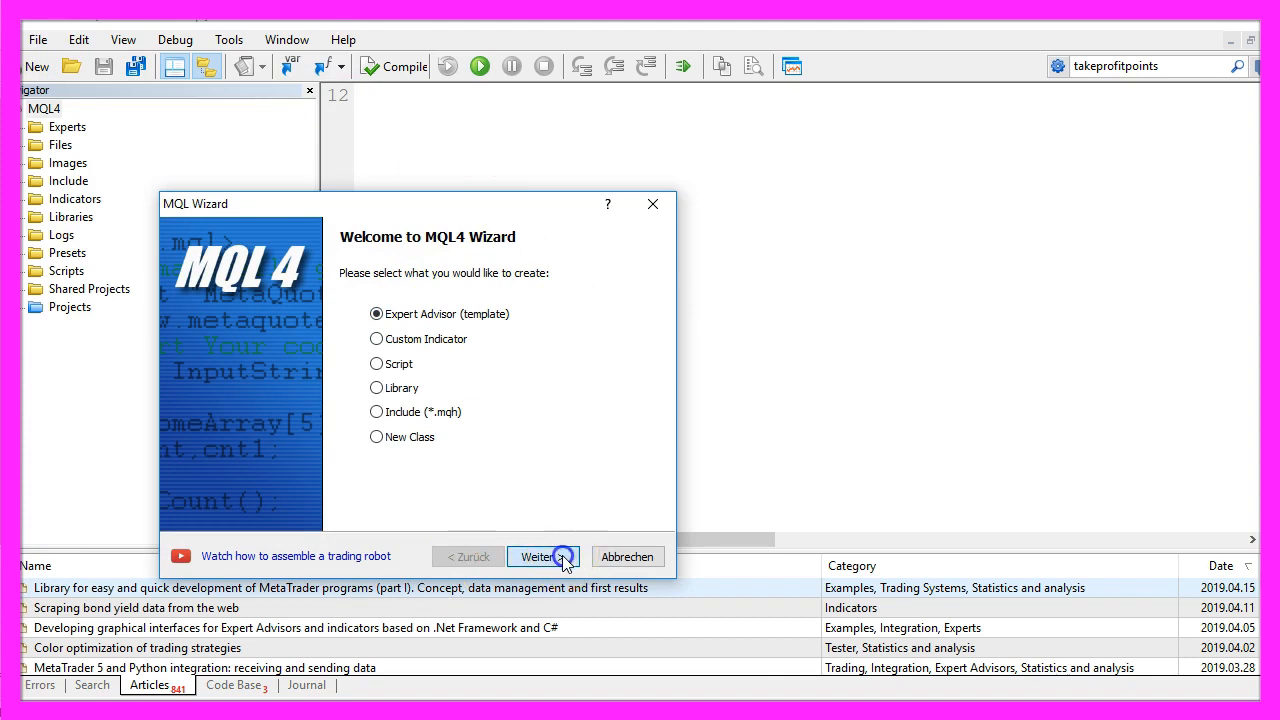
pyautogui.click(543, 556)
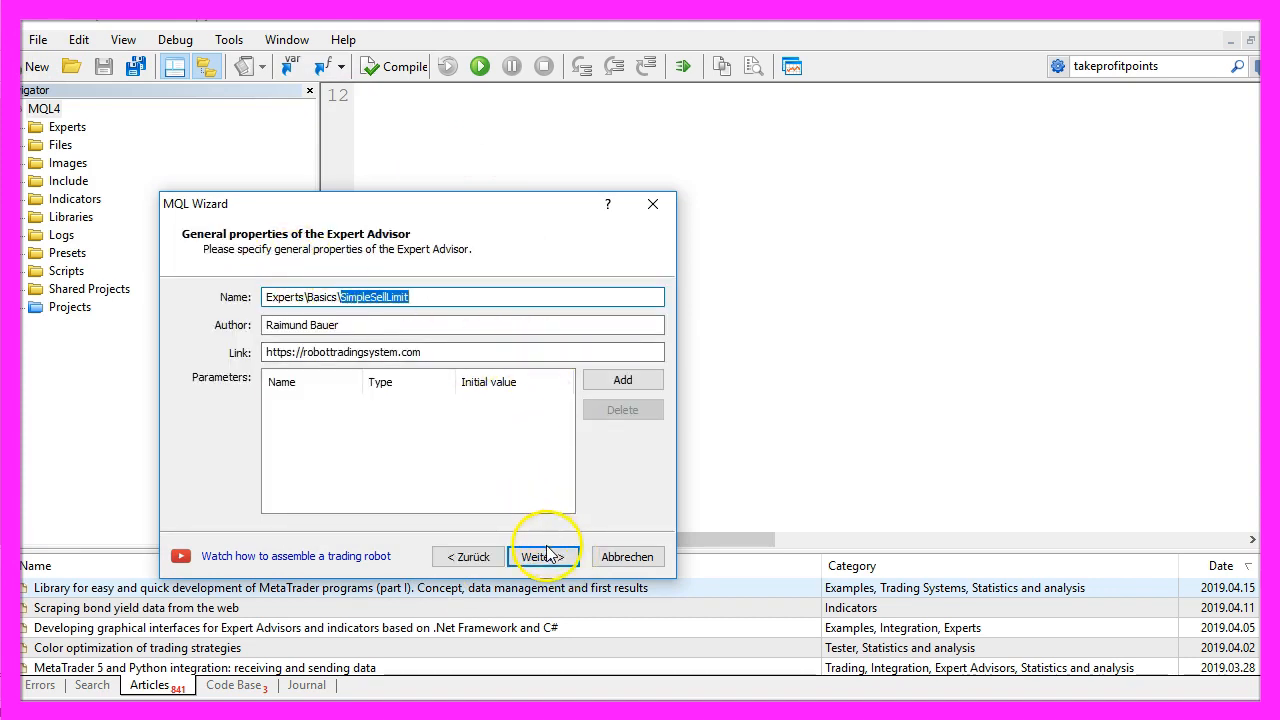
pyautogui.click(543, 556)
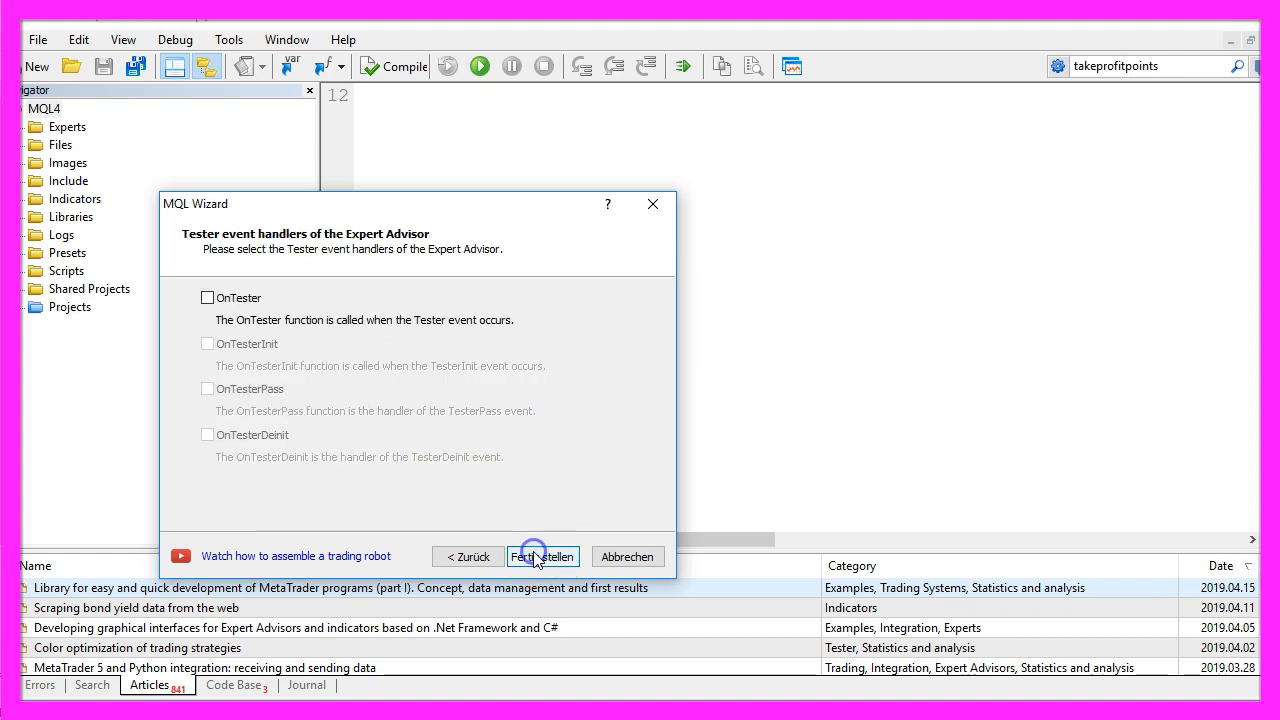
pyautogui.click(543, 556)
pyautogui.write('if (OrdersTotal()==0)')
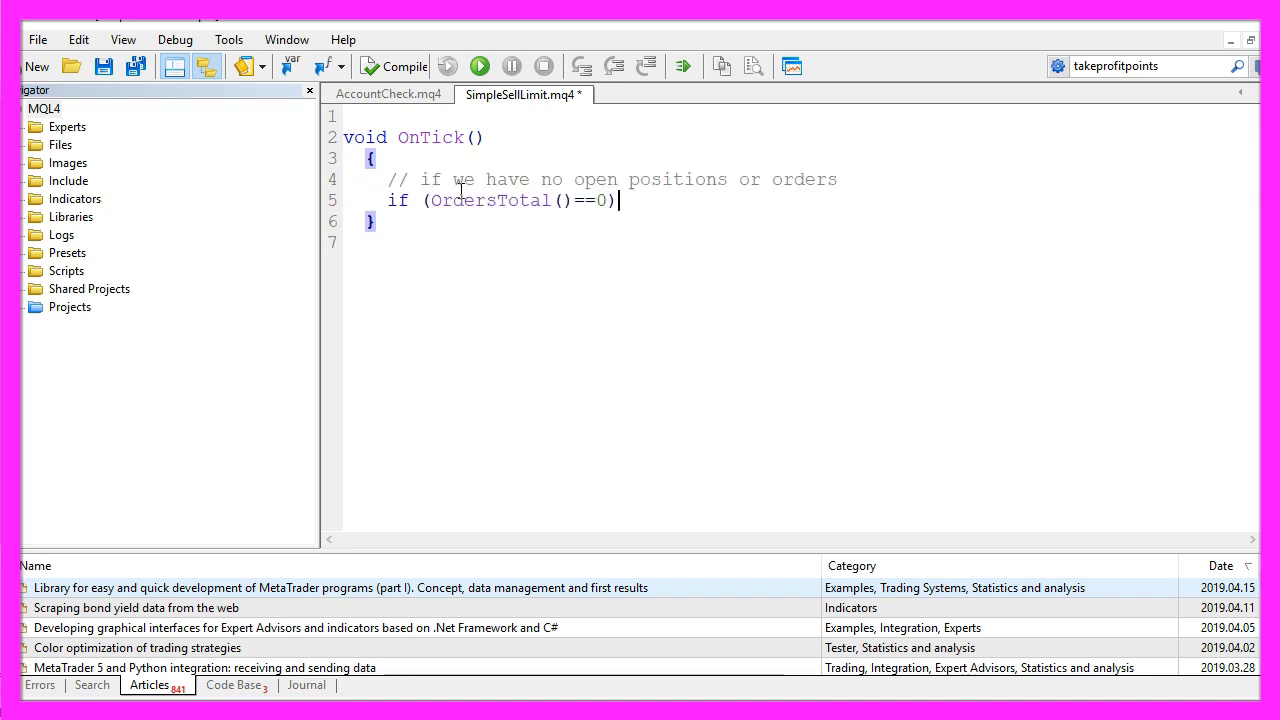
# Highlight the words have, orders and positions in the OrdersTotal()==0 condition comment
pyautogui.doubleClick(497, 179)
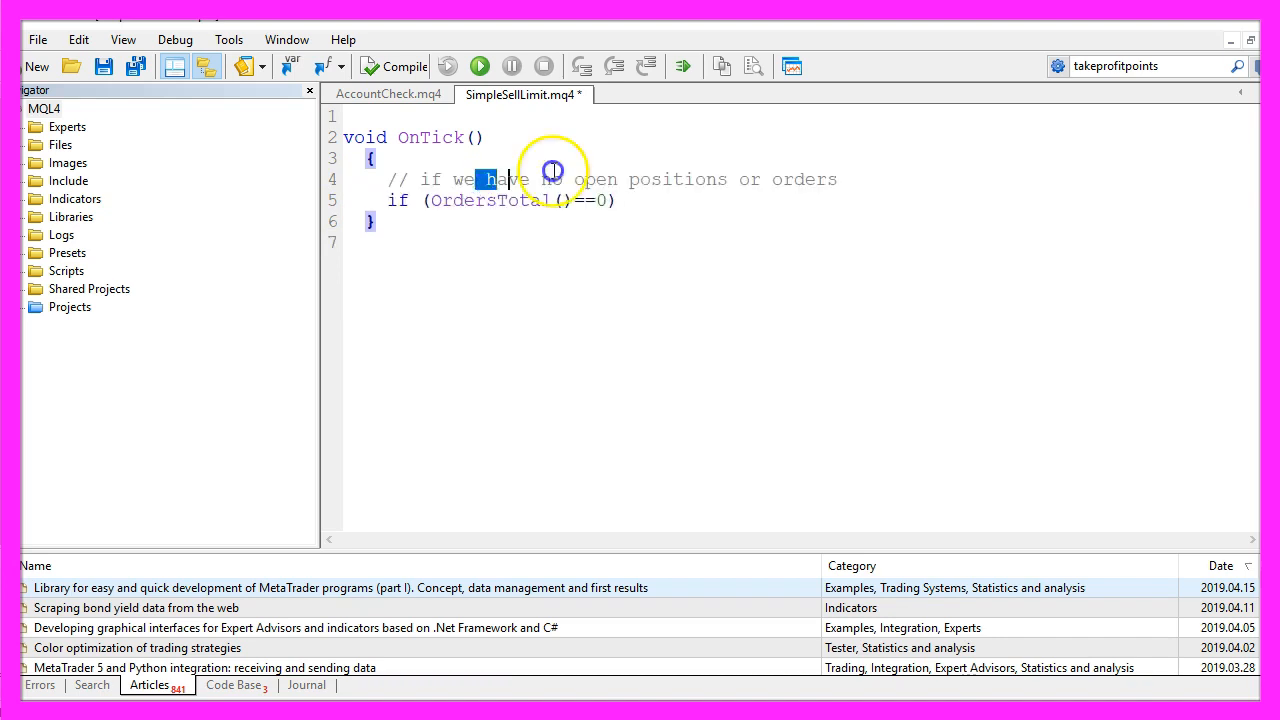
pyautogui.moveTo(487, 179); pyautogui.dragTo(838, 179)
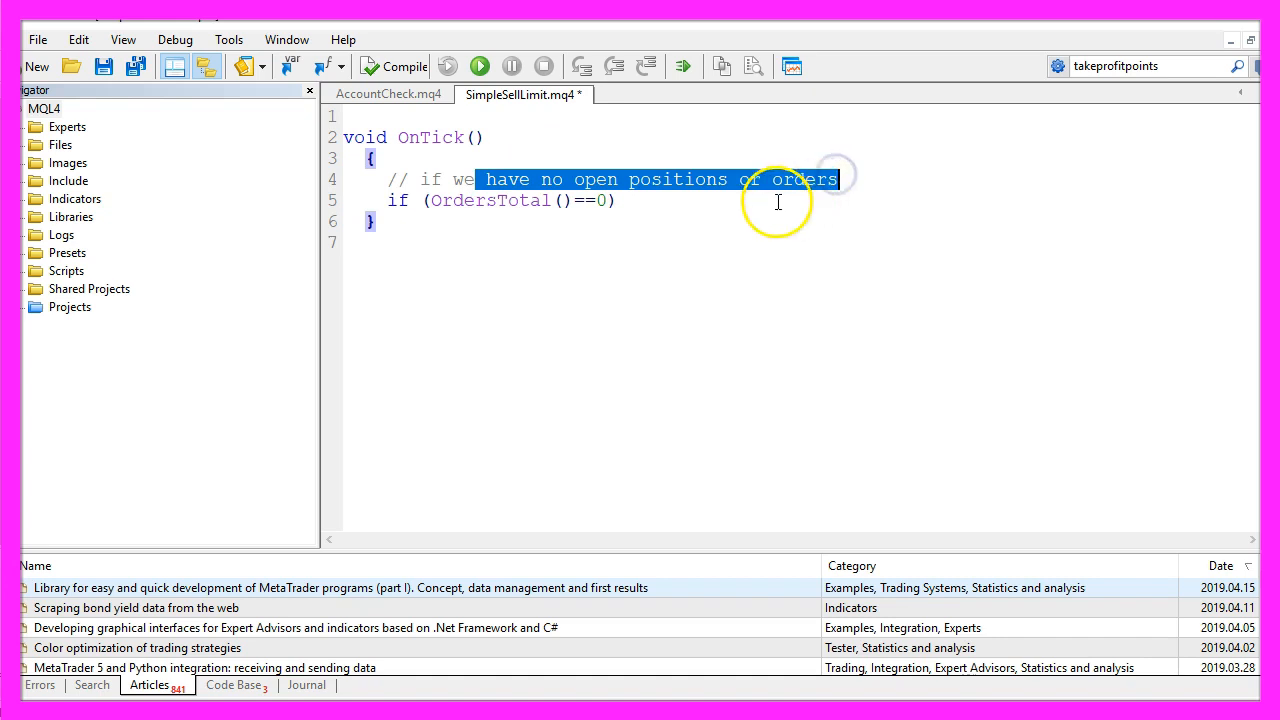
pyautogui.doubleClick(489, 200)
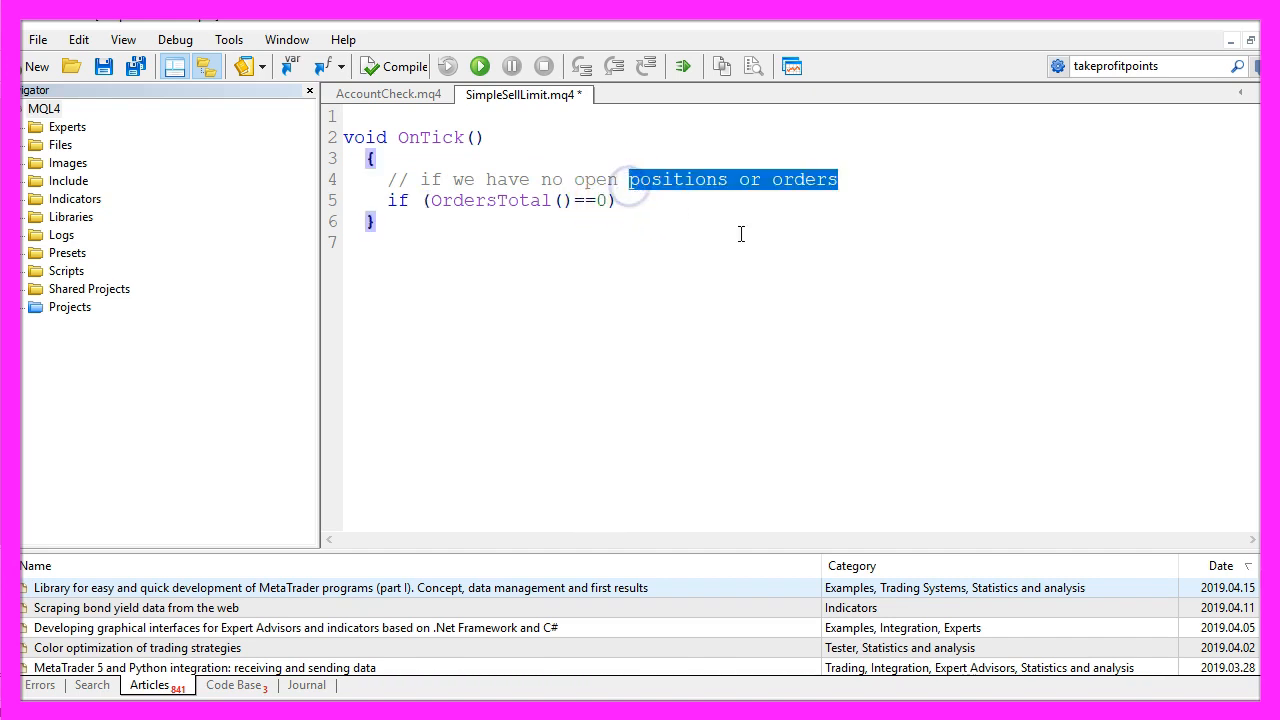
pyautogui.moveTo(815, 188)
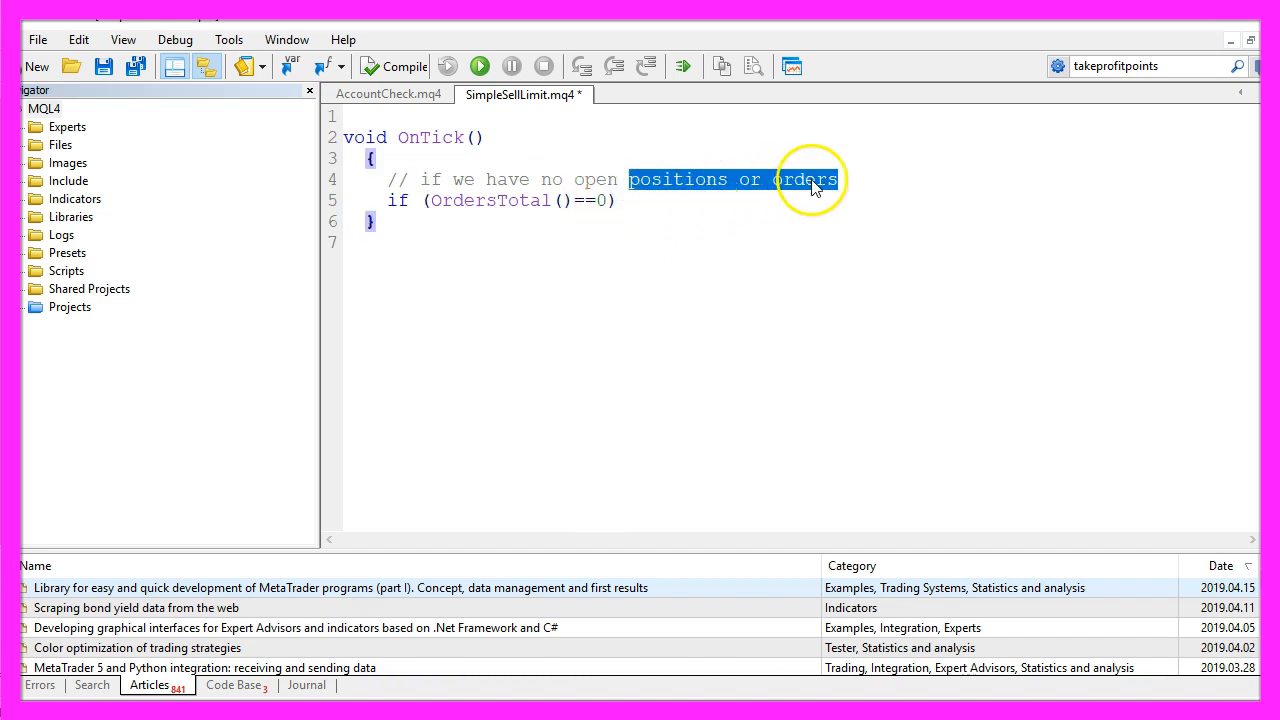
pyautogui.click(805, 179)
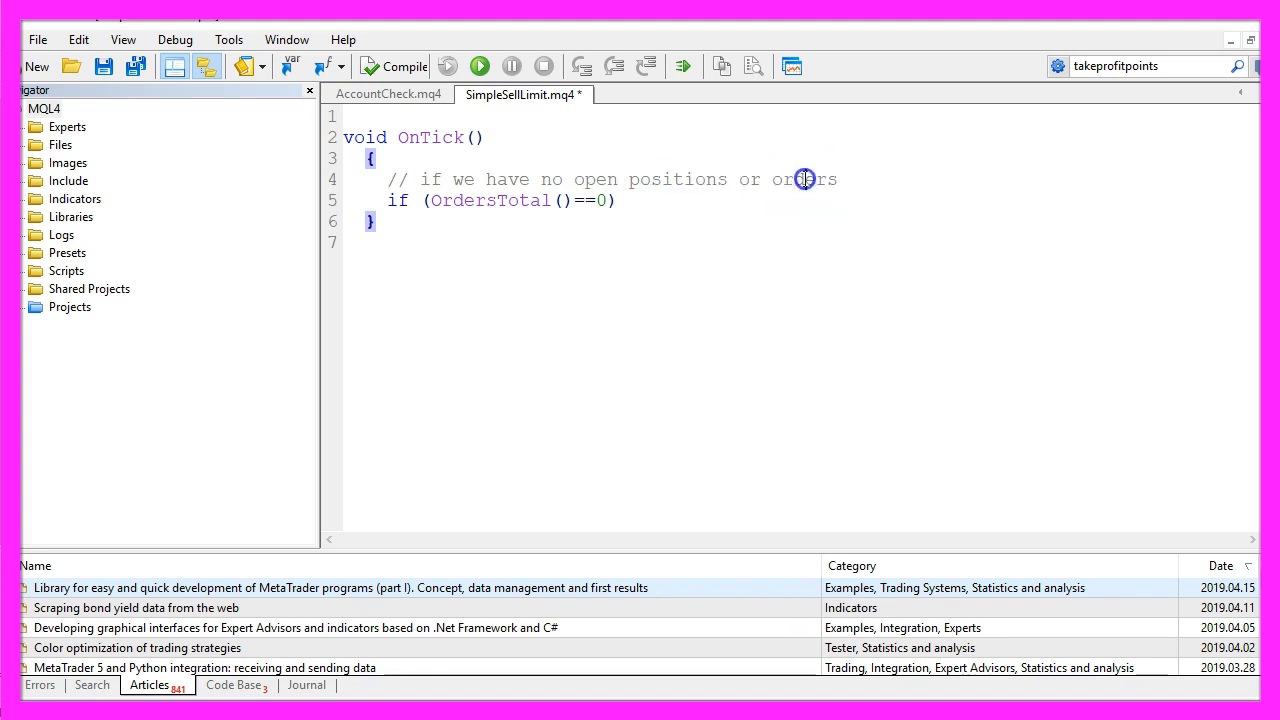
pyautogui.doubleClick(805, 179)
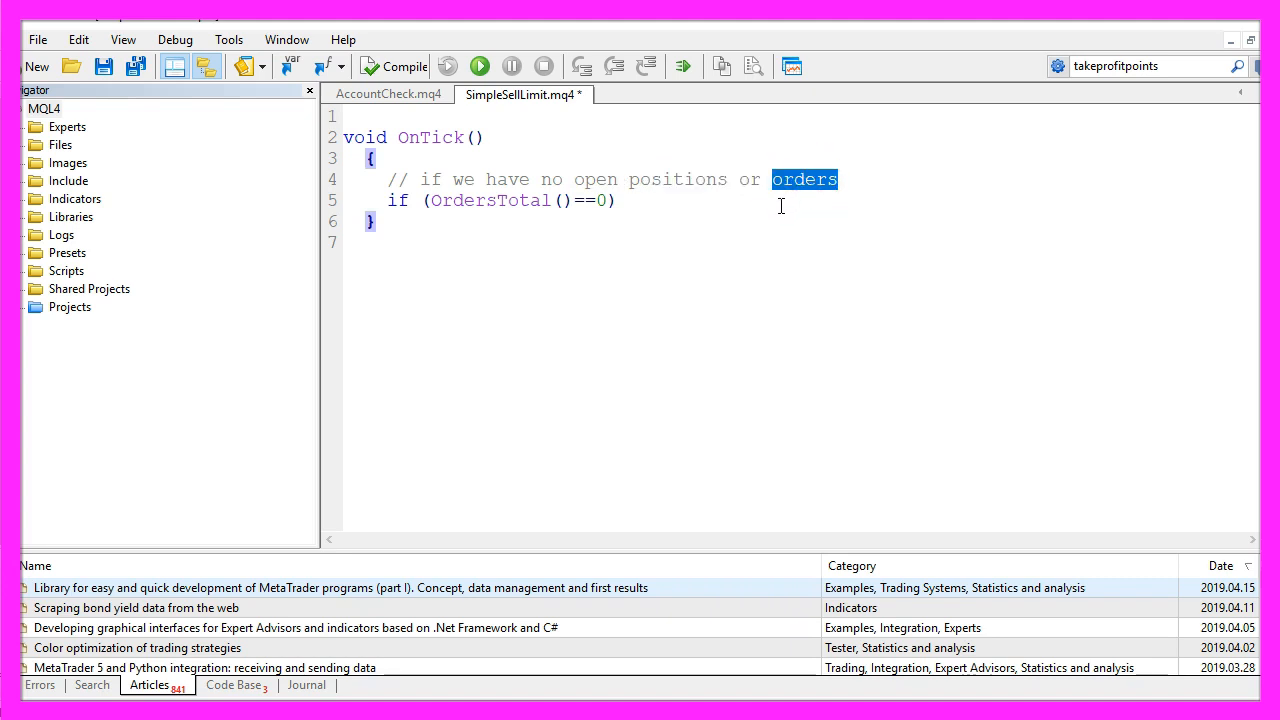
pyautogui.click(707, 182)
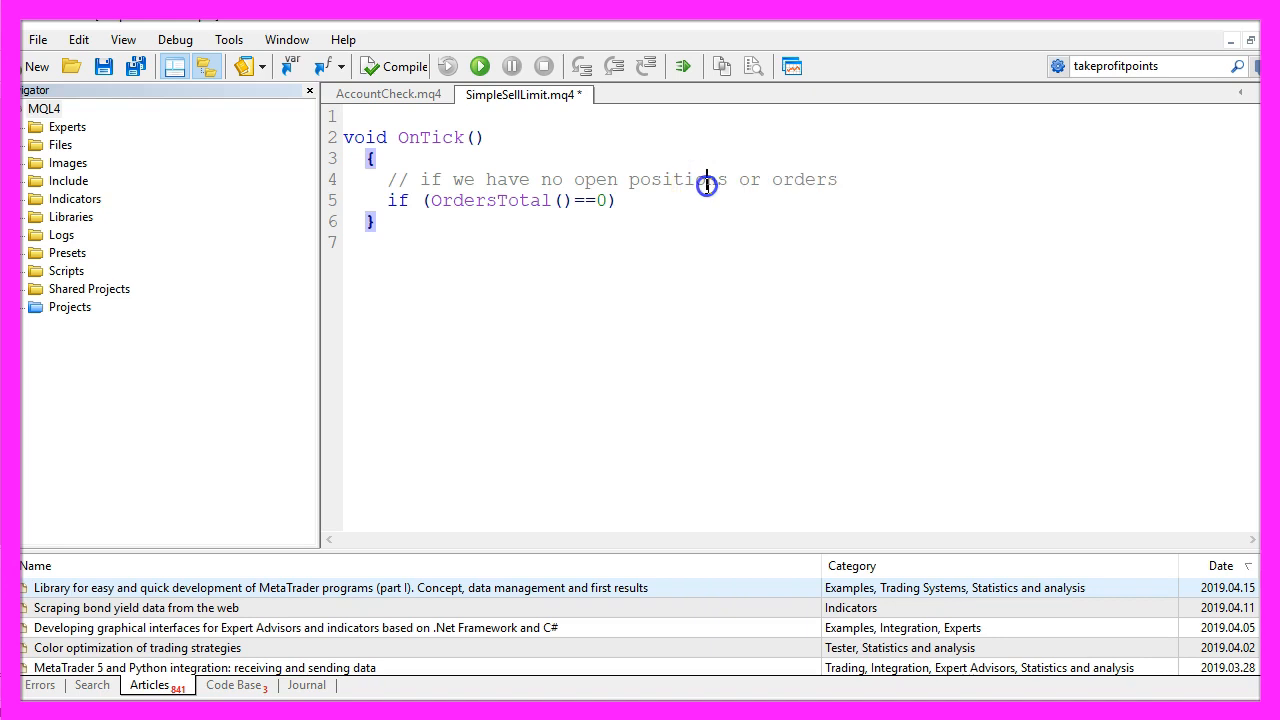
pyautogui.doubleClick(678, 179)
pyautogui.write('int sellticket = OrderSend')
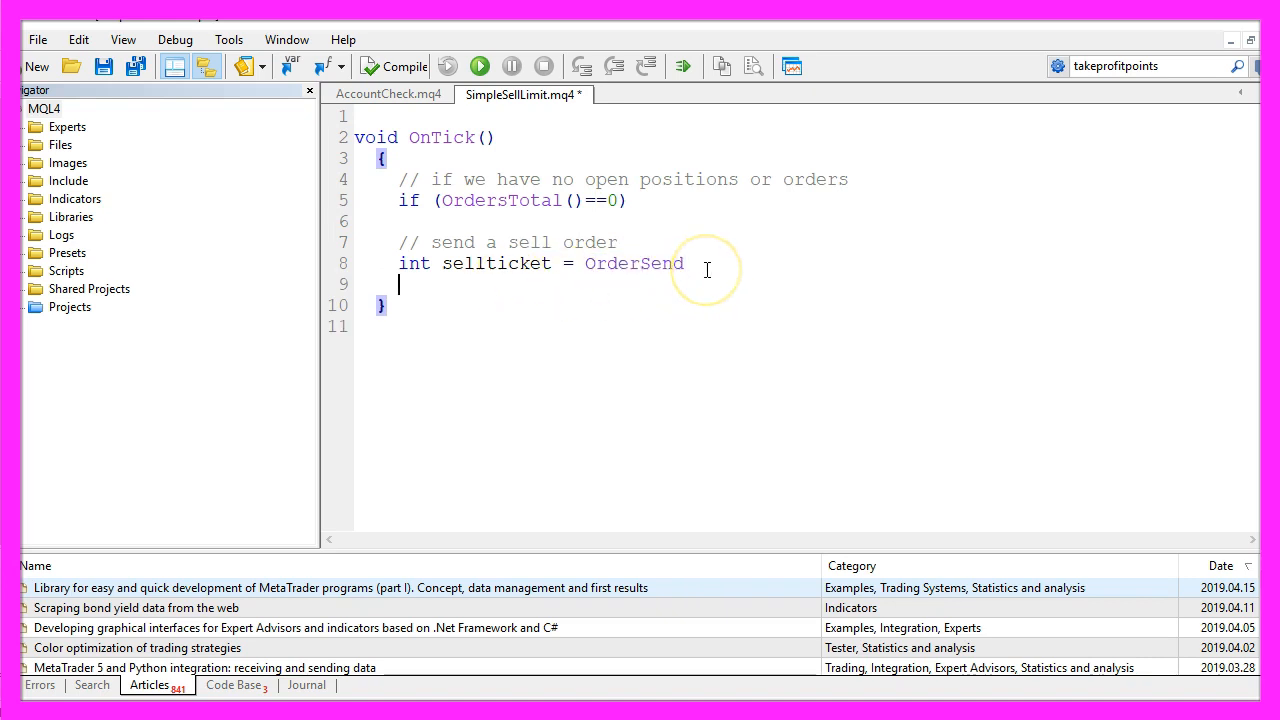
pyautogui.moveTo(631, 293)
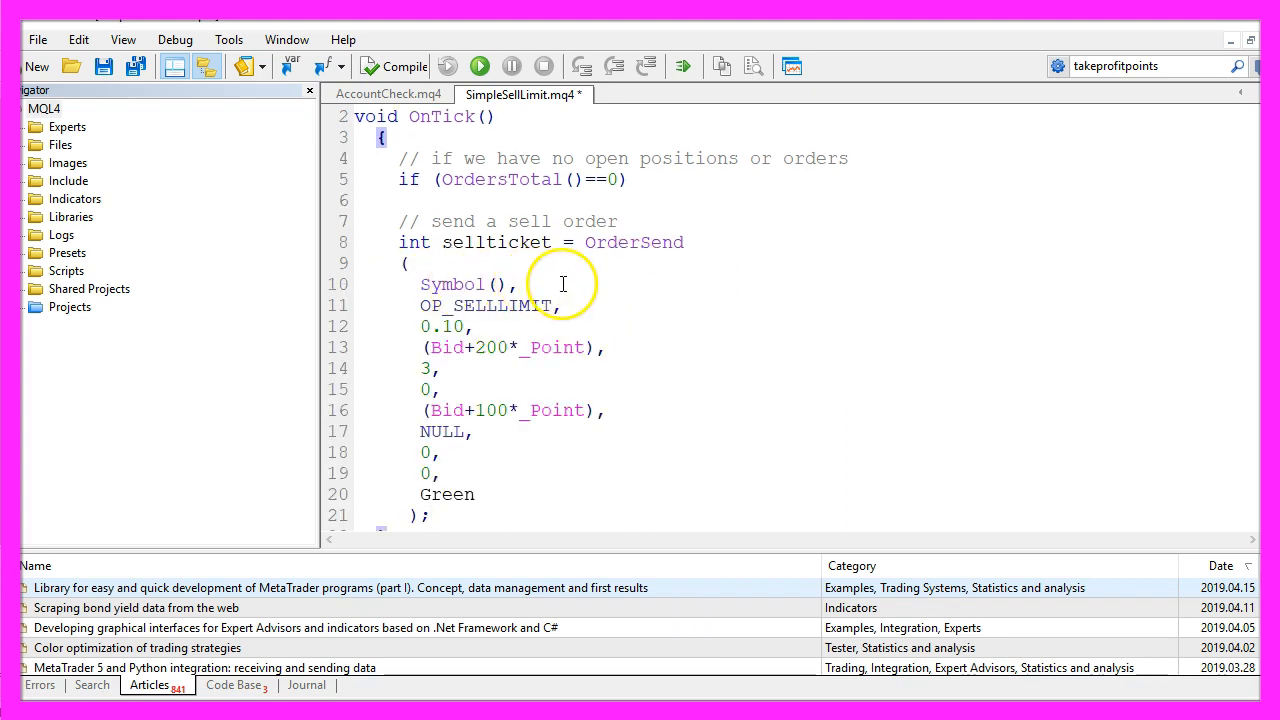
# Comment Symbol() as 'currency pair on the chart' and look up Symbol in the MQL4 Reference
pyautogui.write('// currency pair on the chart')
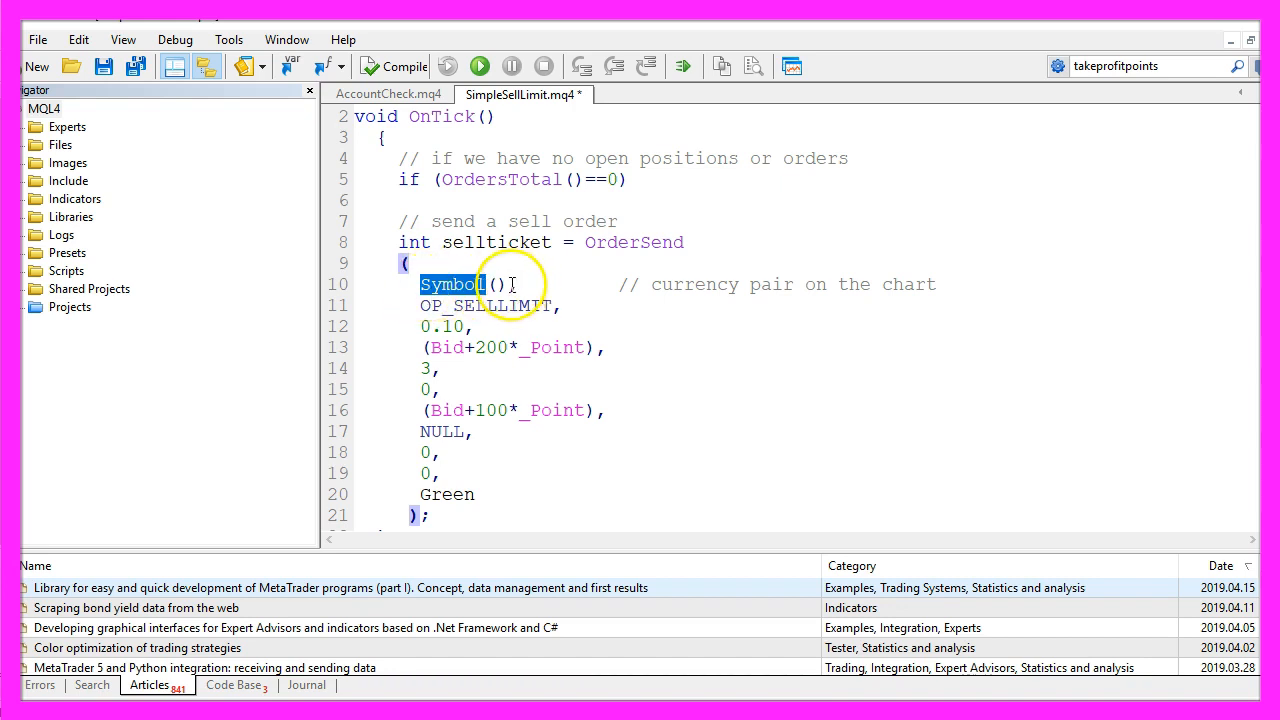
pyautogui.press('F1')
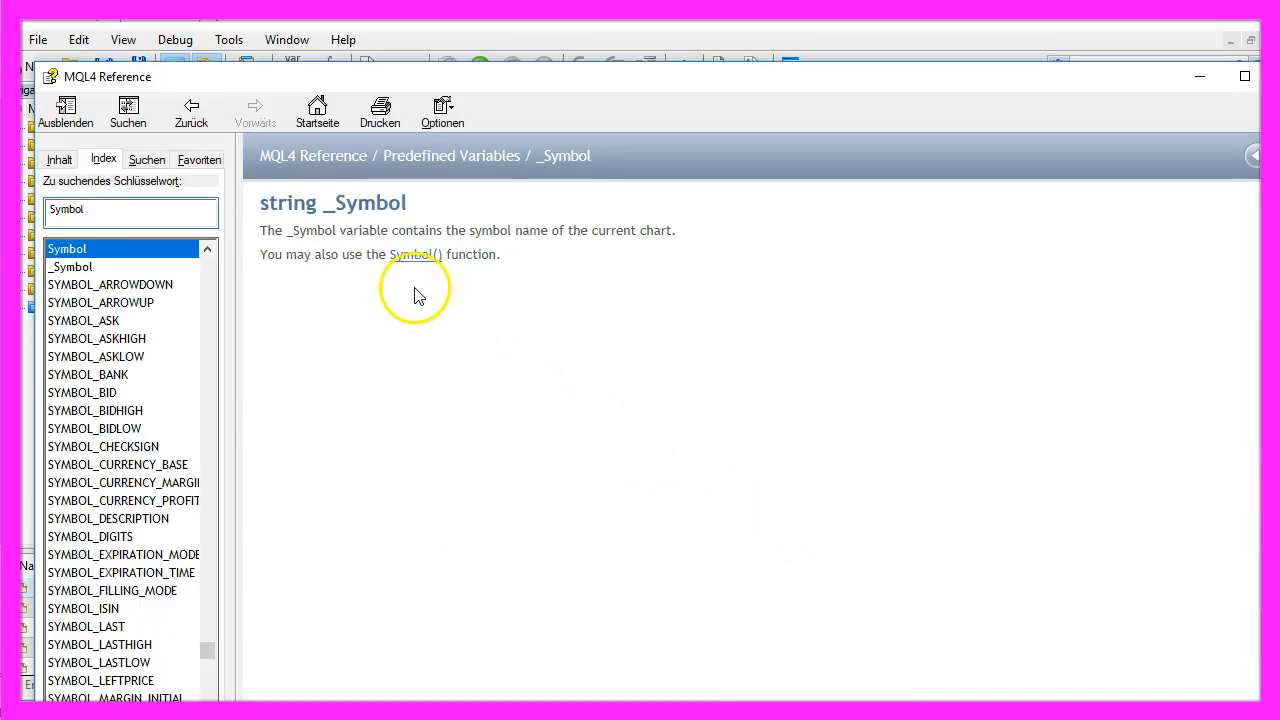
pyautogui.moveTo(325, 215)
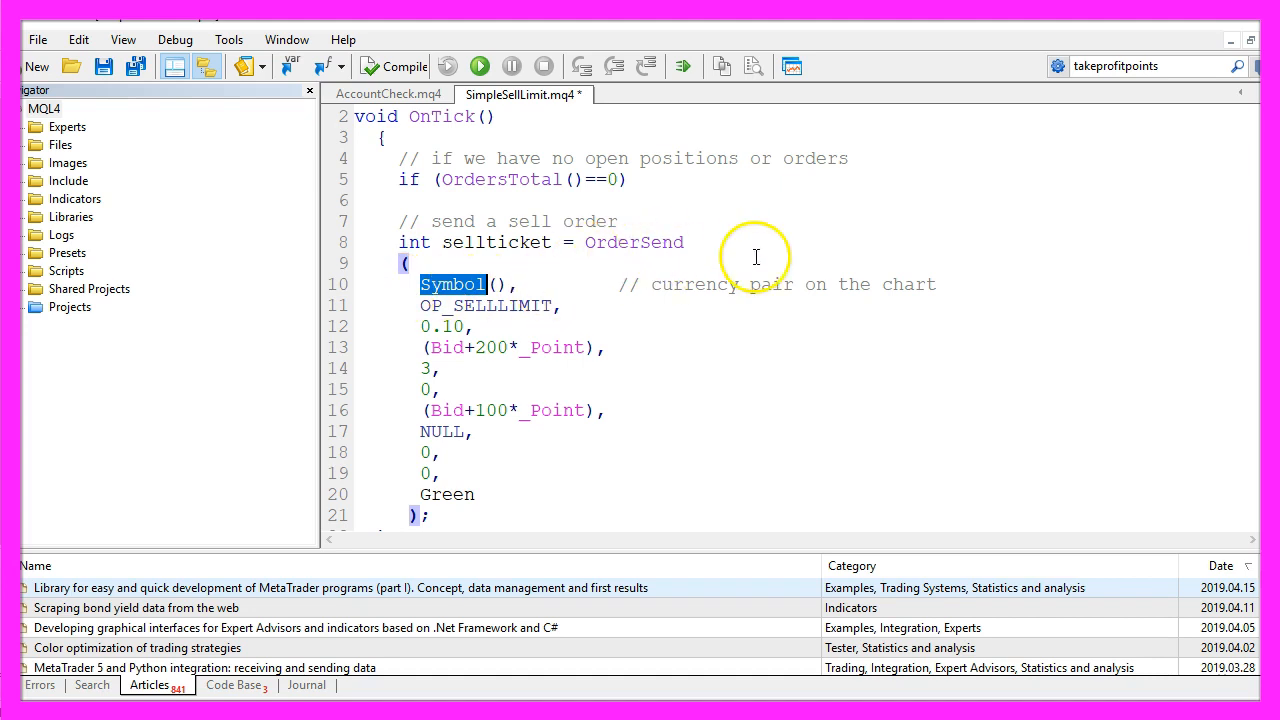
pyautogui.moveTo(805, 283)
pyautogui.write('     // set a SELL LIMIT')
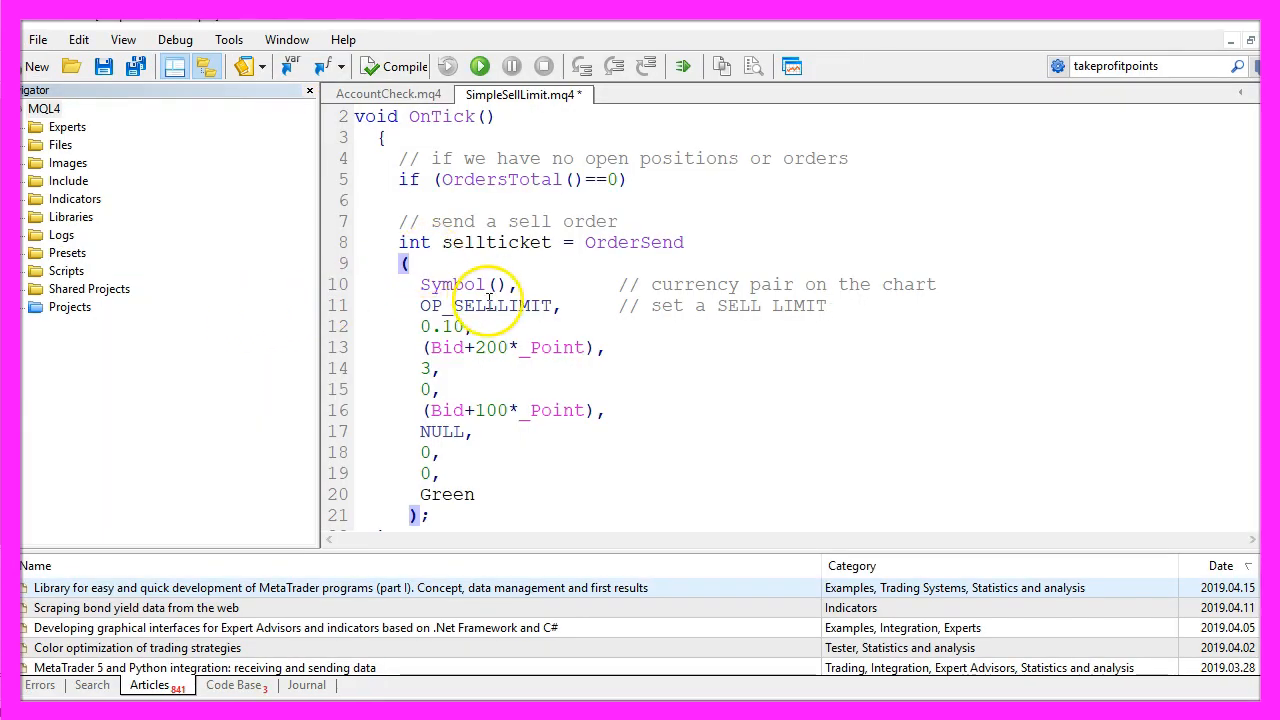
# Highlight OP_SELLLIMIT and the slippage value 3 to explain them in comments
pyautogui.doubleClick(487, 305)
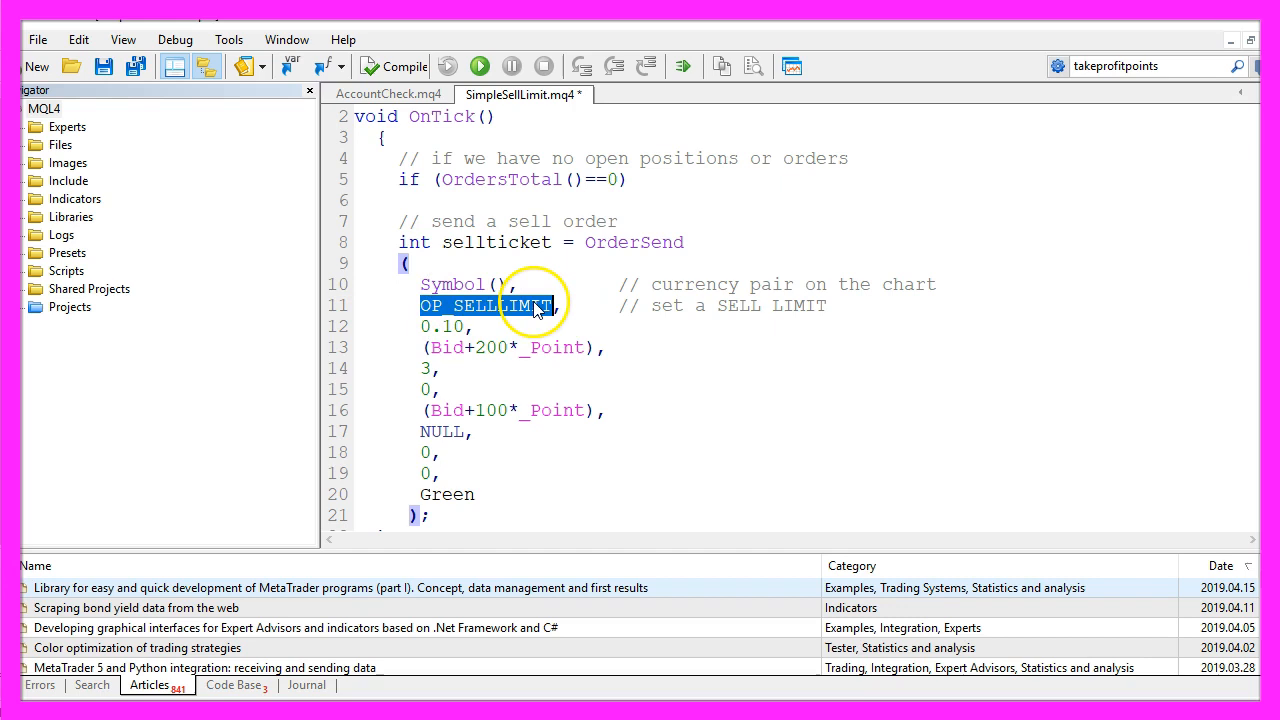
pyautogui.moveTo(448, 305)
pyautogui.write(' // 200 points above Bid price')
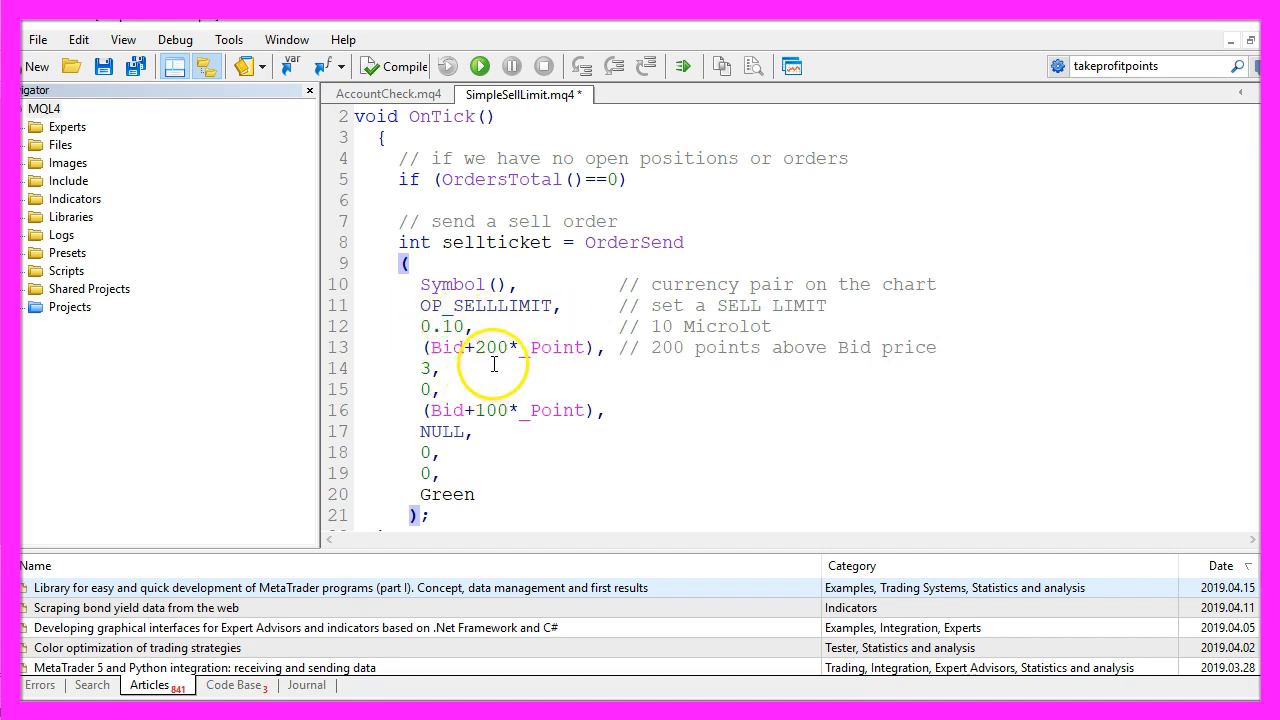
pyautogui.moveTo(678, 350)
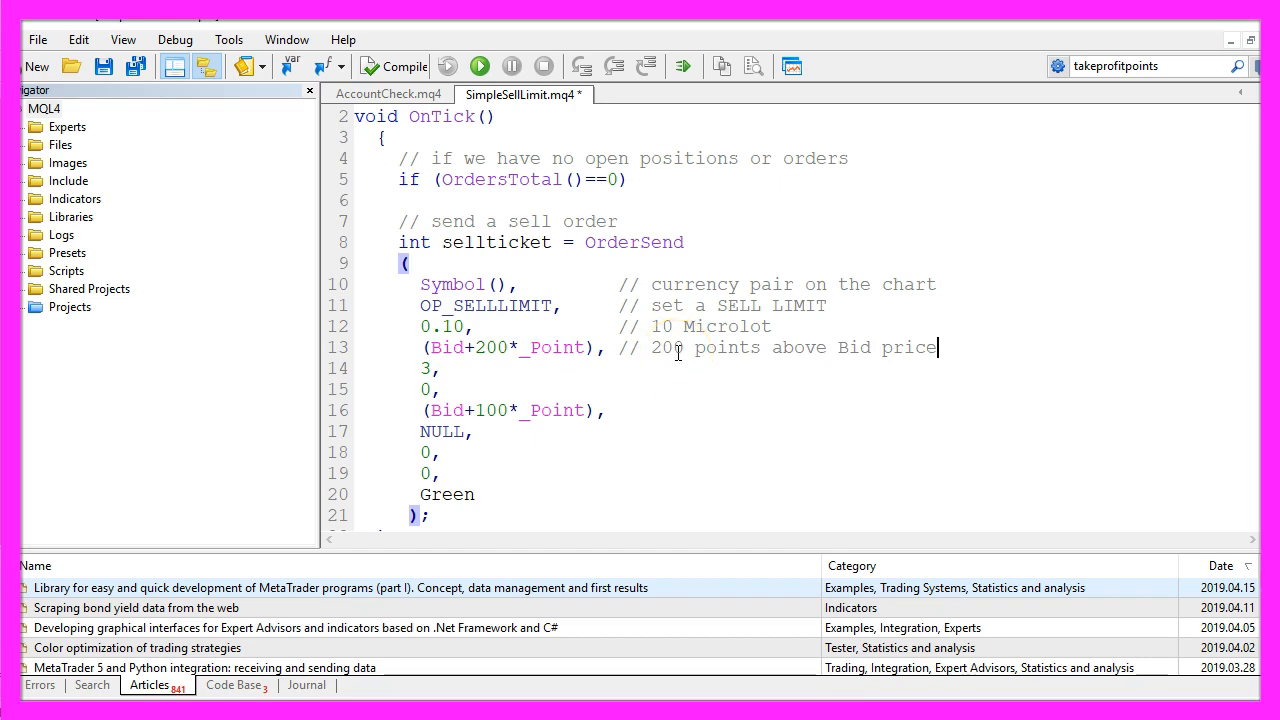
pyautogui.doubleClick(443, 347)
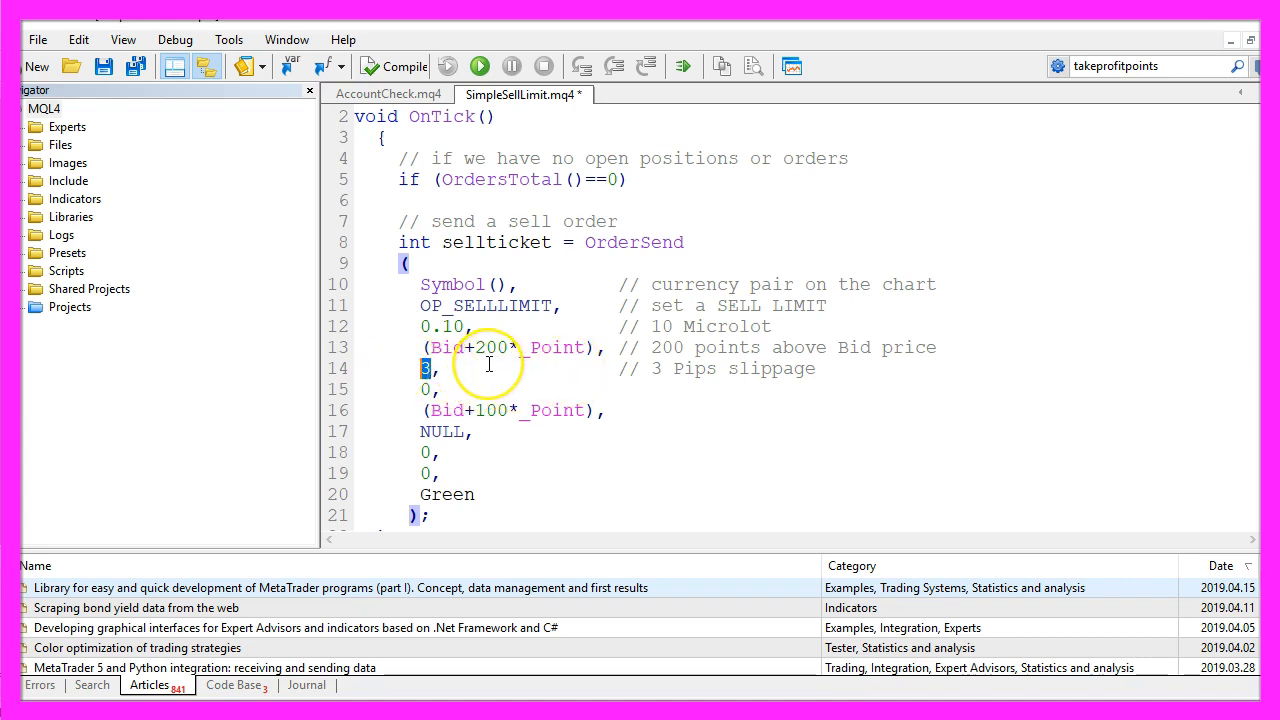
pyautogui.moveTo(475, 368)
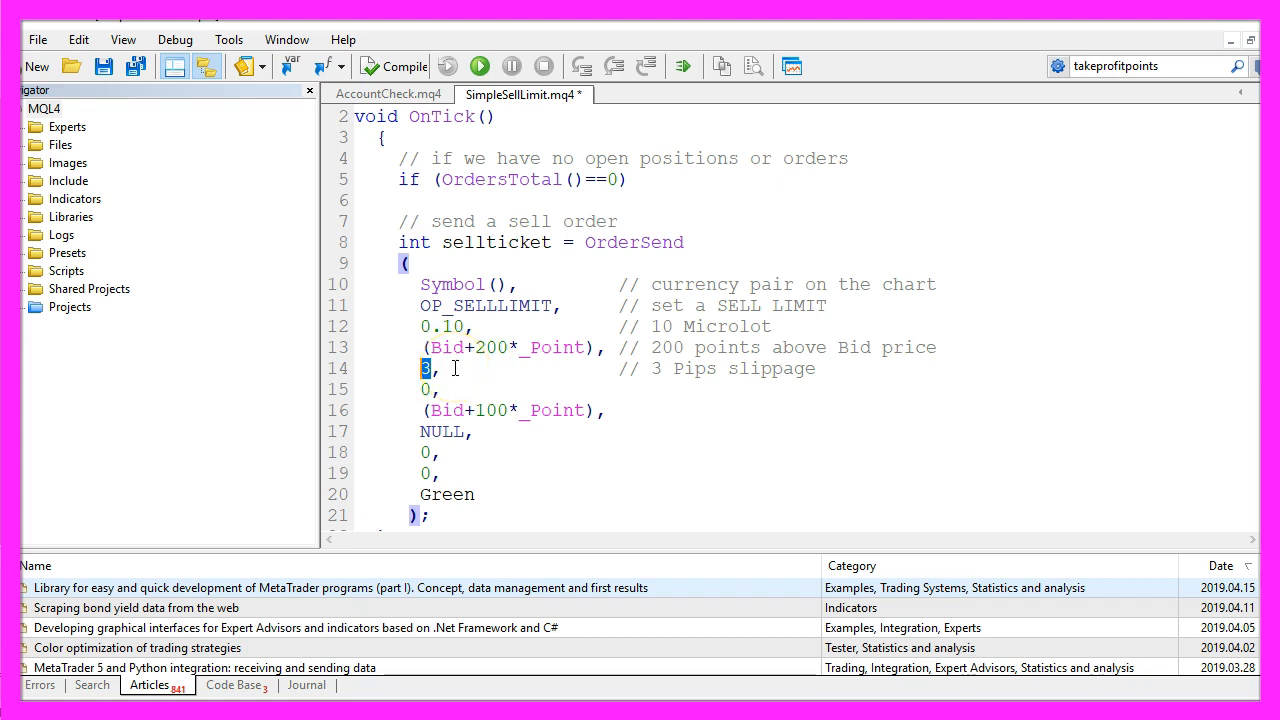
# Add 'No Stop Loss' and 'No ID number' comments, highlighting the 200-point price and NULL comment
pyautogui.write('// No Stop Loss')
pyautogui.click(514, 410)
pyautogui.write(' // 100 points above Bid price')
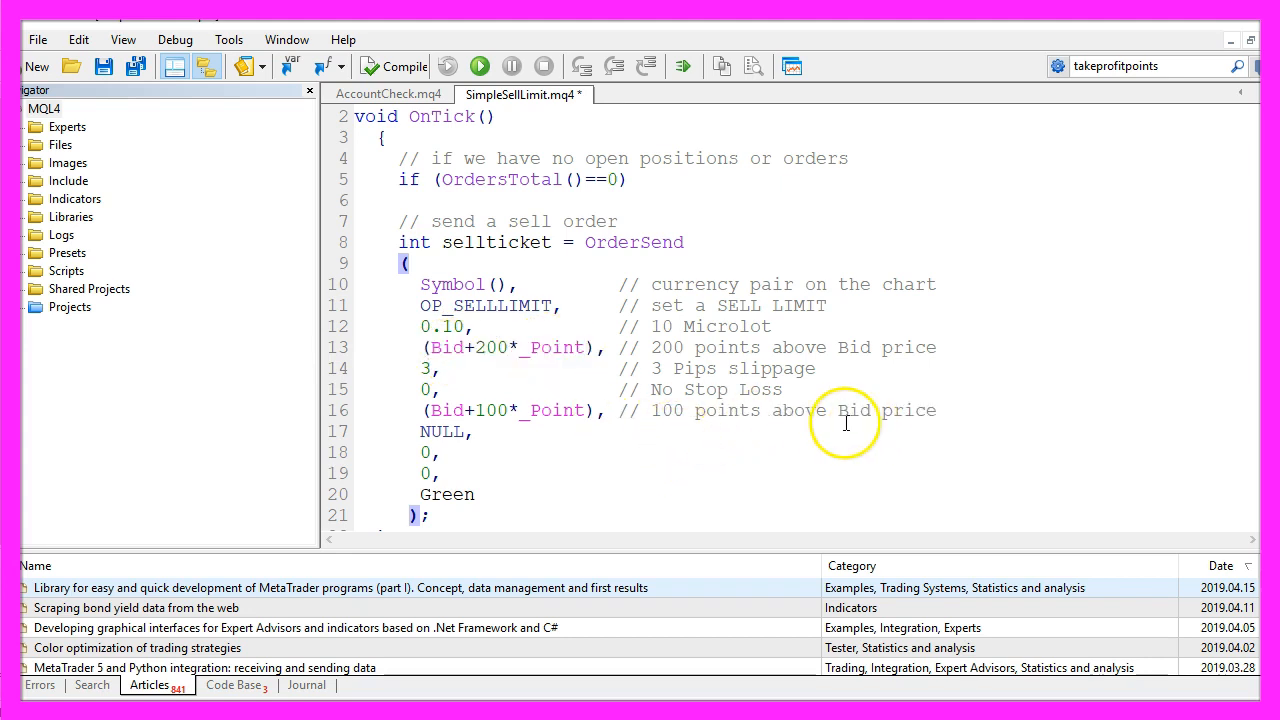
pyautogui.doubleClick(491, 347)
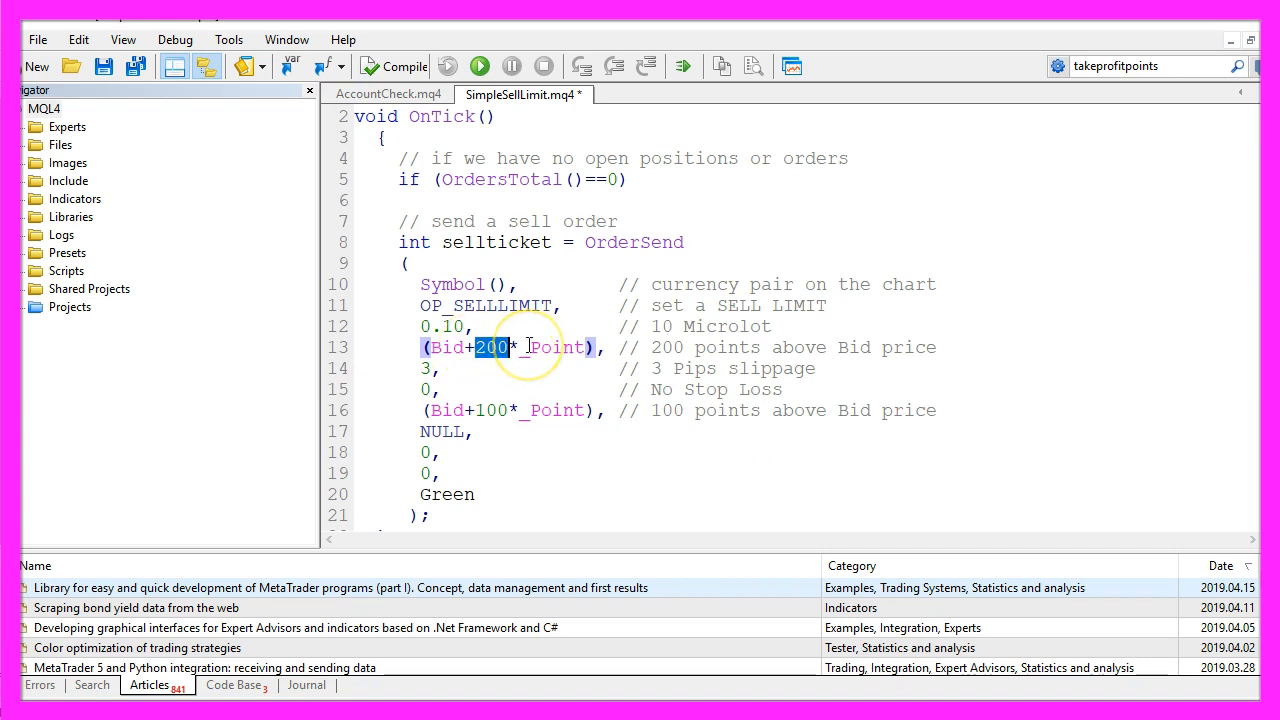
pyautogui.doubleClick(492, 410)
pyautogui.write('             // No comment')
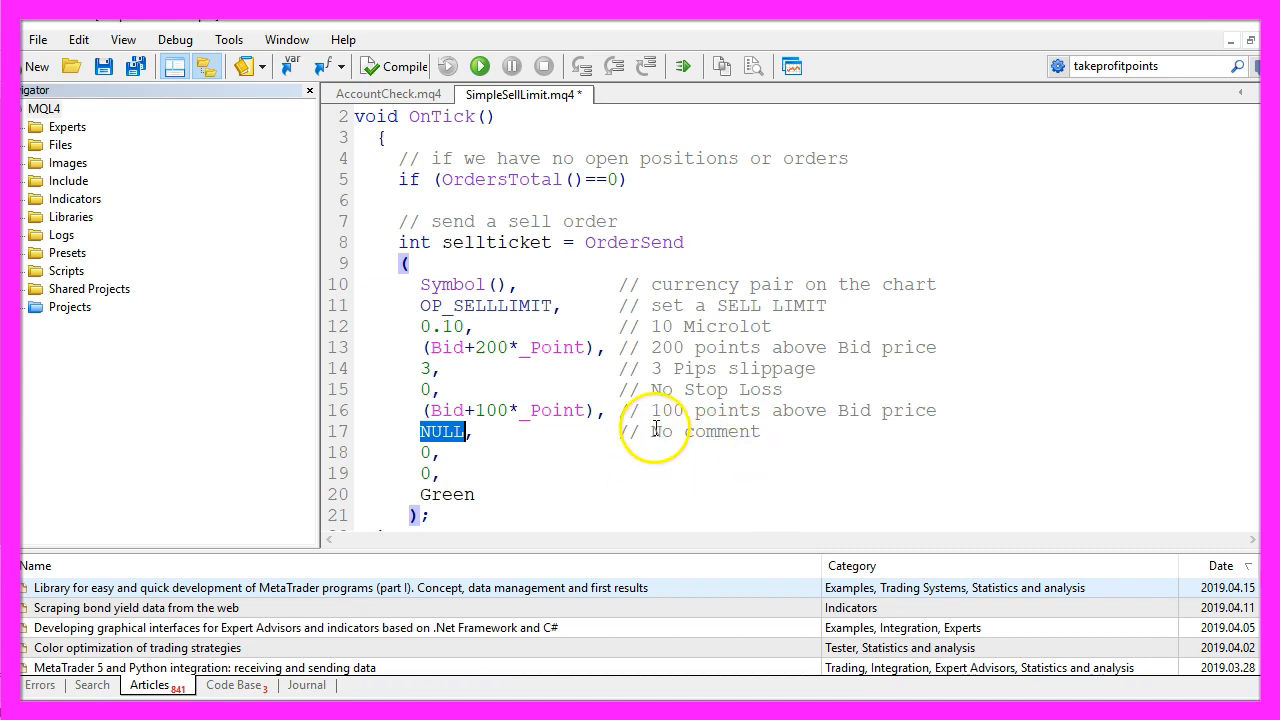
pyautogui.moveTo(637, 435)
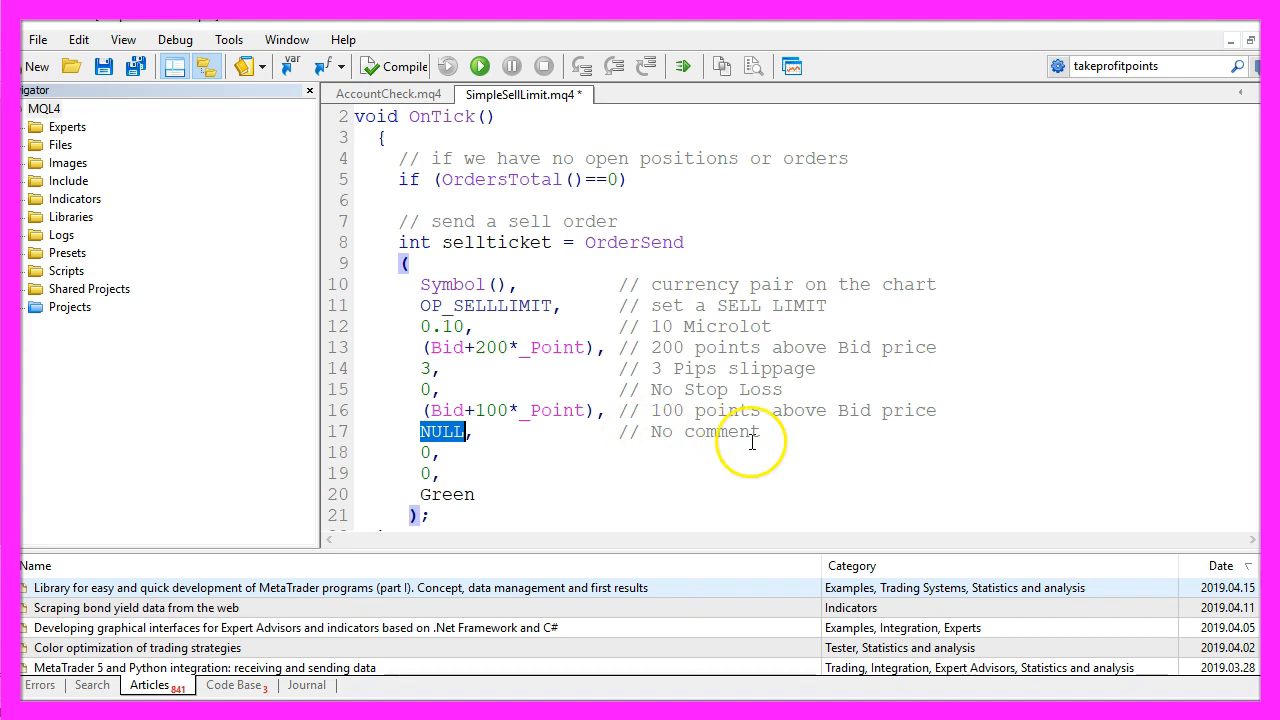
pyautogui.write('// No ID number')
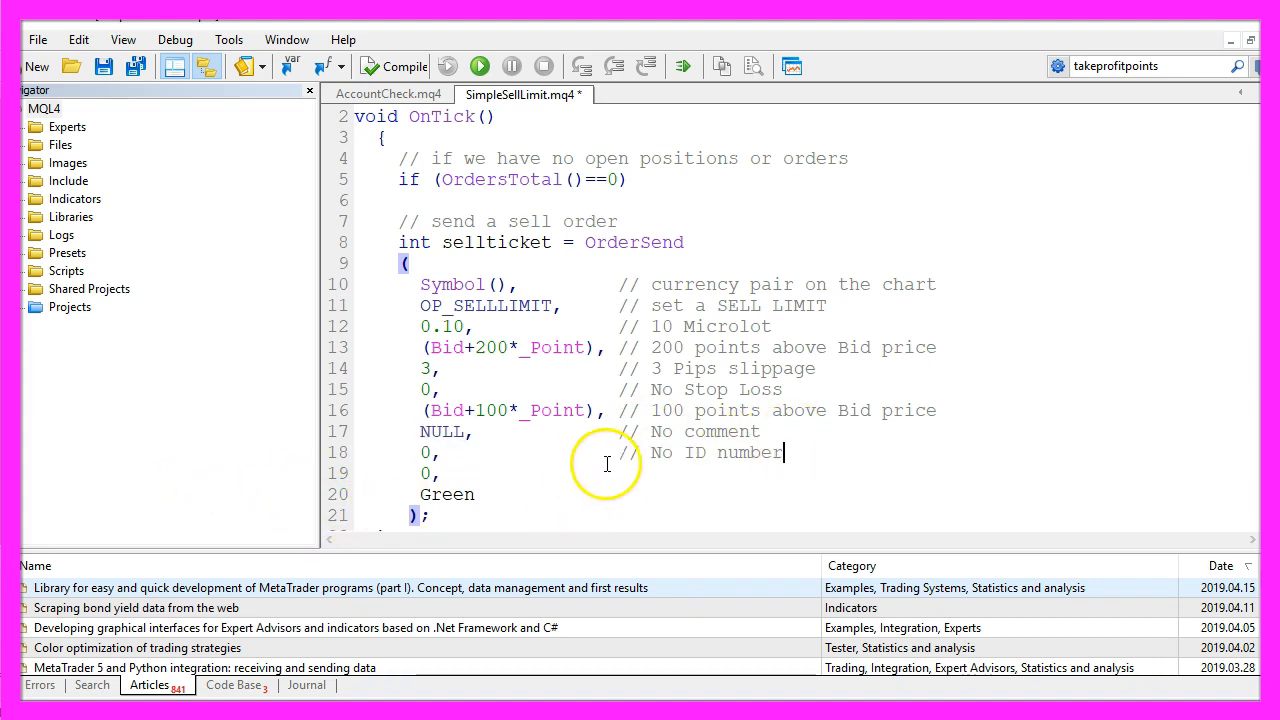
pyautogui.doubleClick(734, 452)
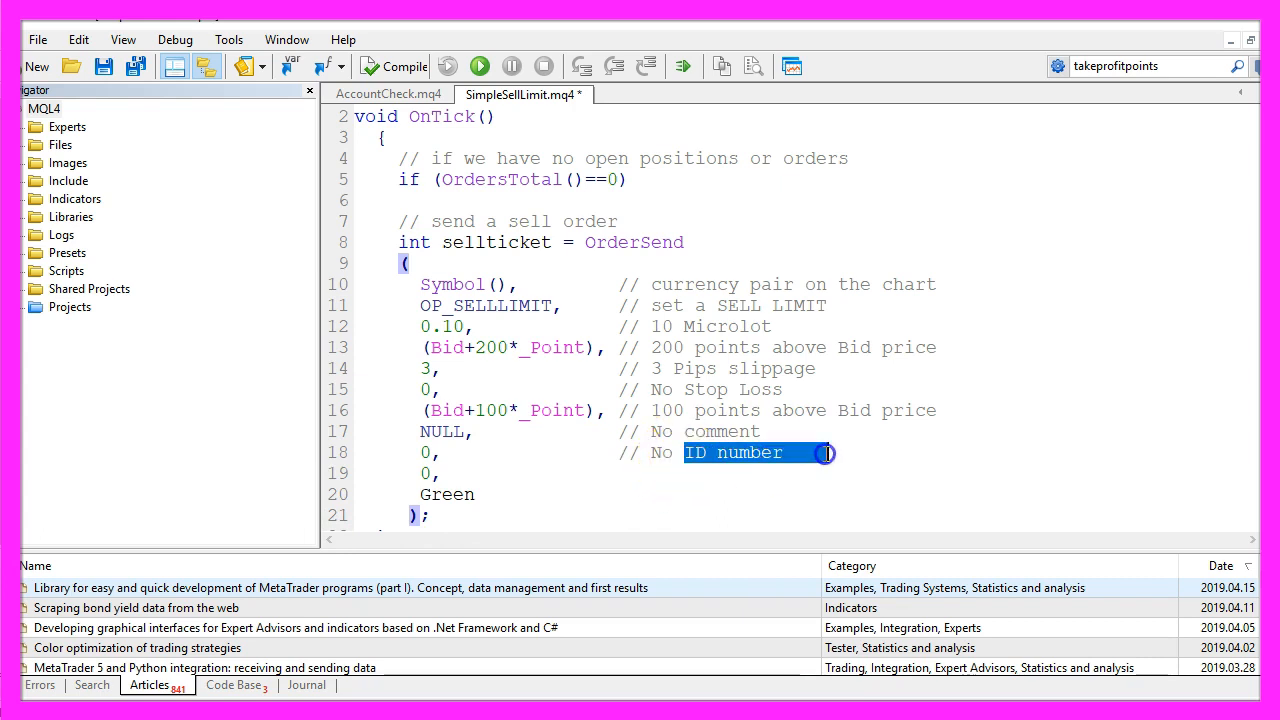
pyautogui.moveTo(567, 463)
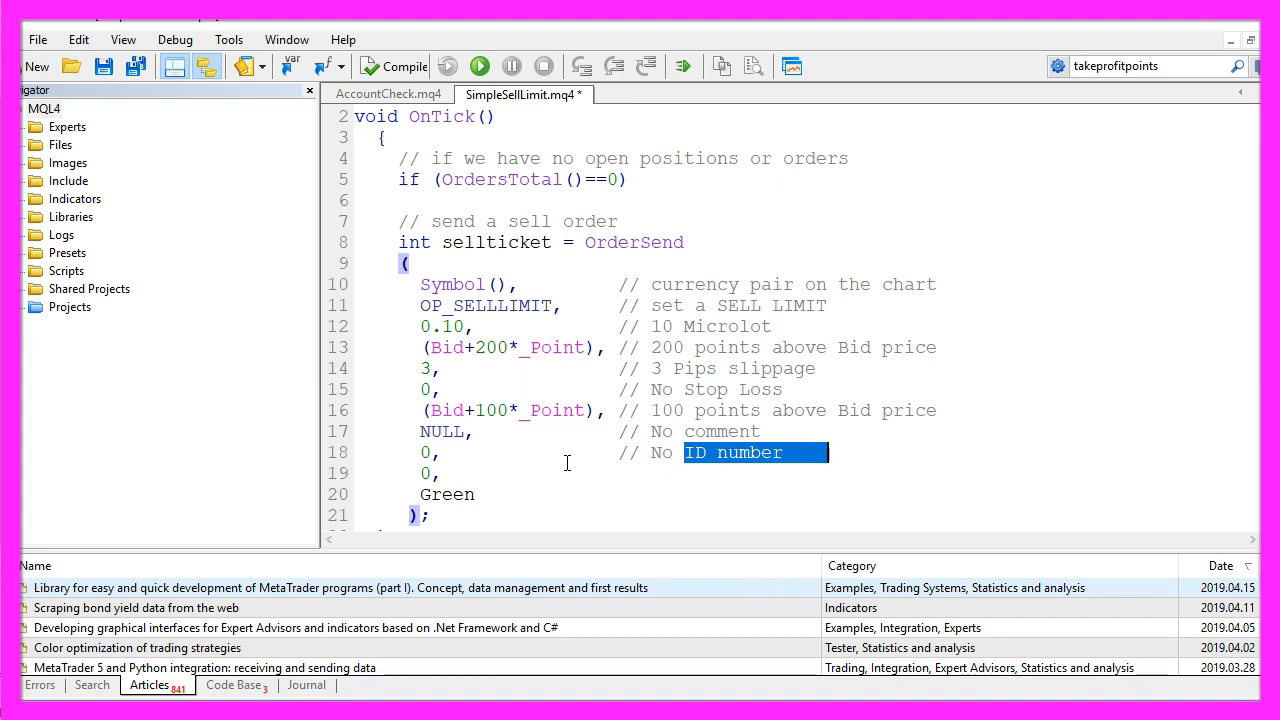
# Comment the expiration argument as 'No expiration date' and highlight the arrow color comment
pyautogui.click(432, 452)
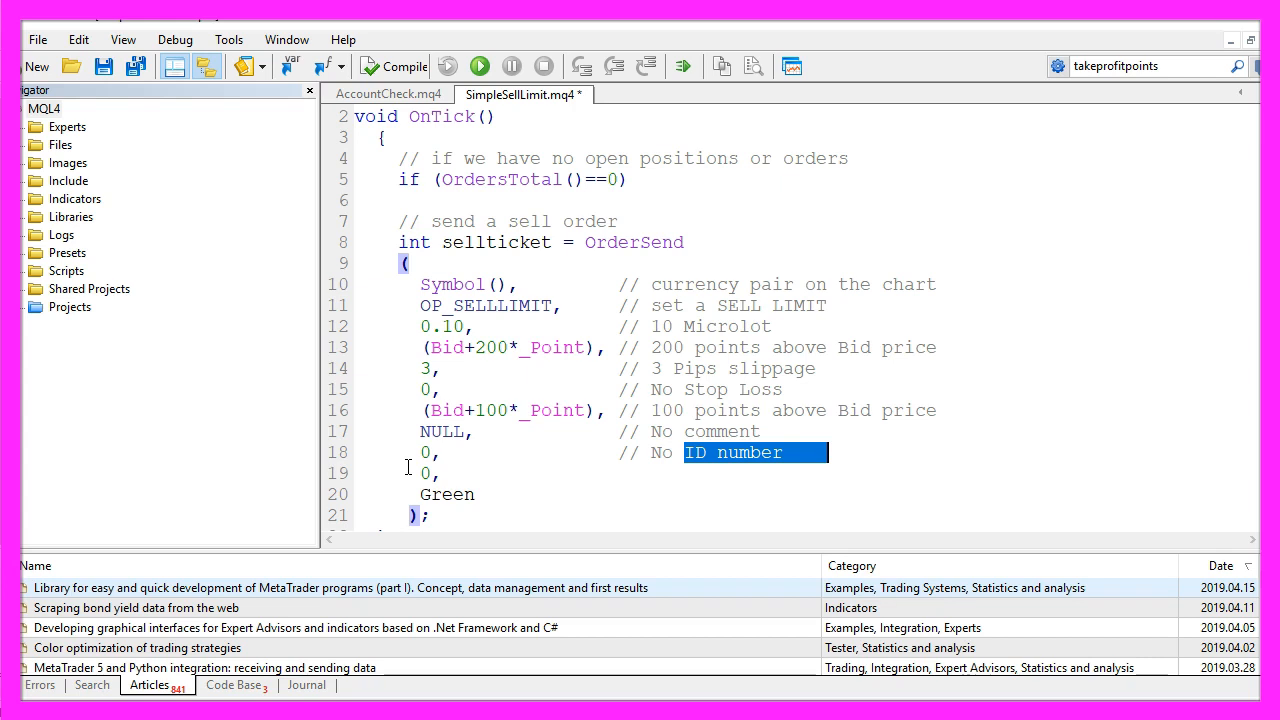
pyautogui.write('// No expiration date')
pyautogui.click(804, 495)
pyautogui.write('             // set arrow color')
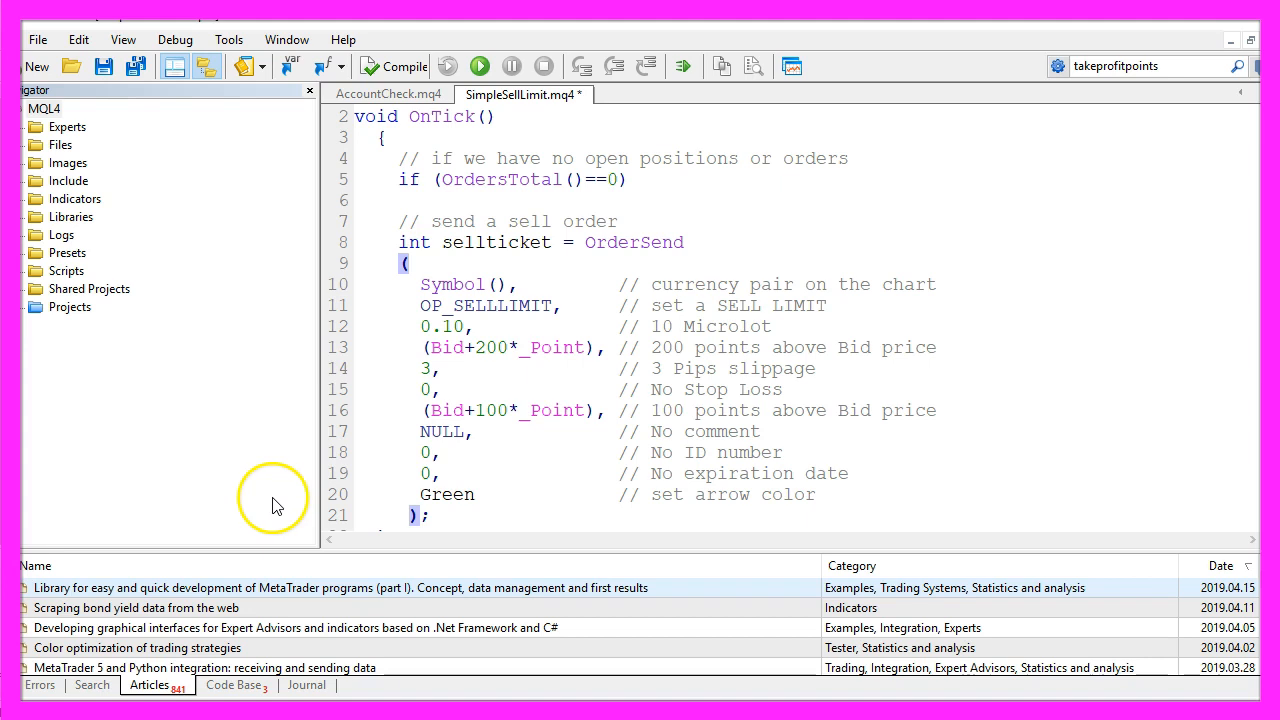
pyautogui.moveTo(545, 505)
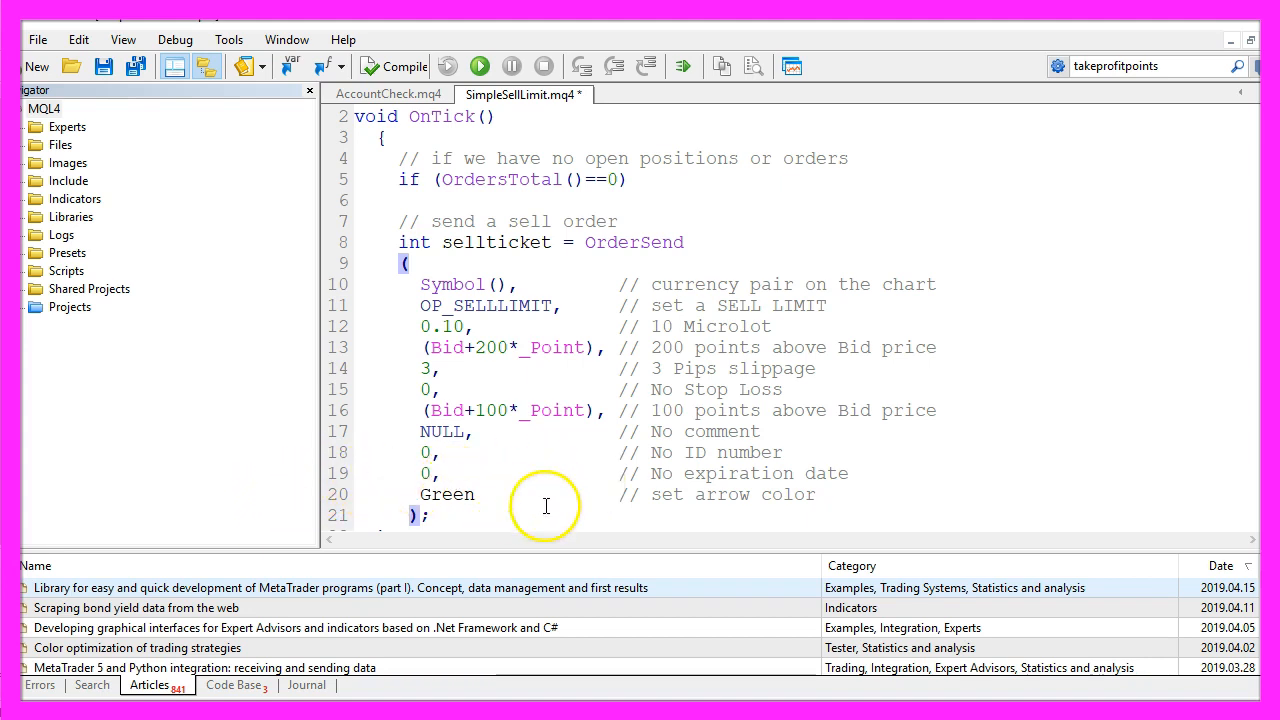
pyautogui.doubleClick(732, 494)
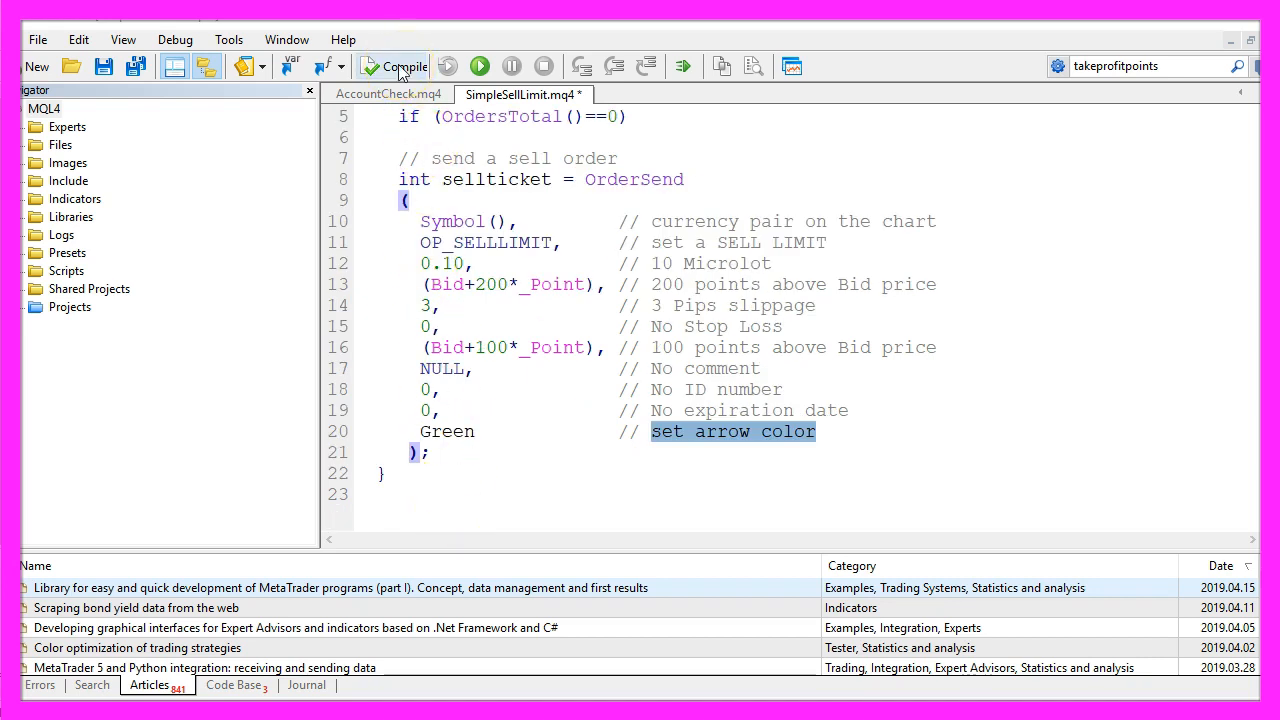
# Compile SimpleSellLimit.mq4 with 0 errors and 0 warnings, then bring the trading terminal forward
pyautogui.click(405, 66)
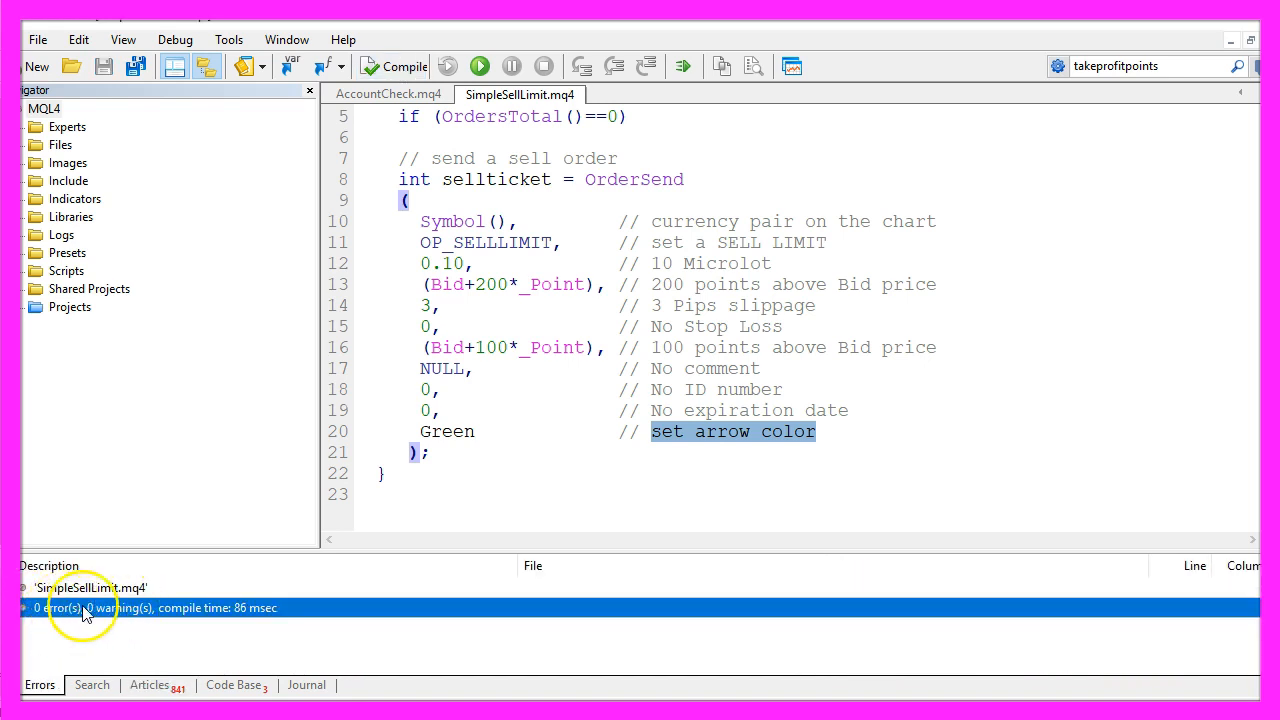
pyautogui.moveTo(235, 613)
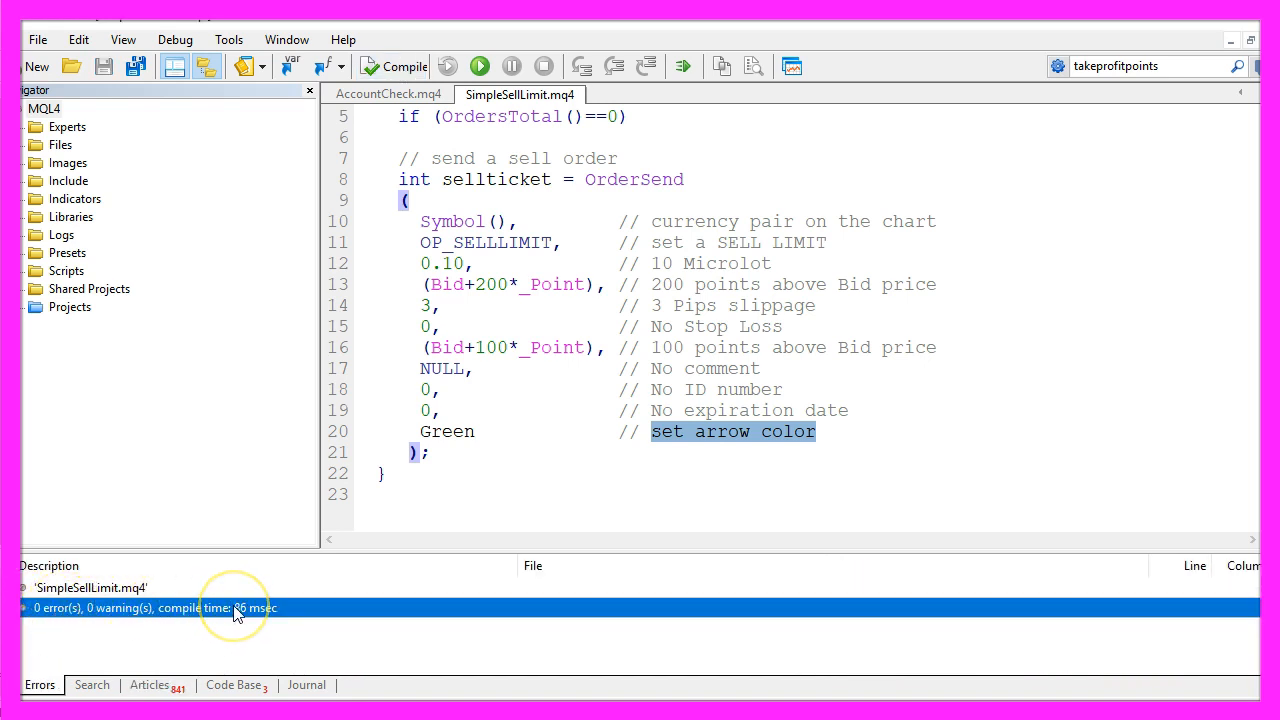
pyautogui.moveTo(790, 95)
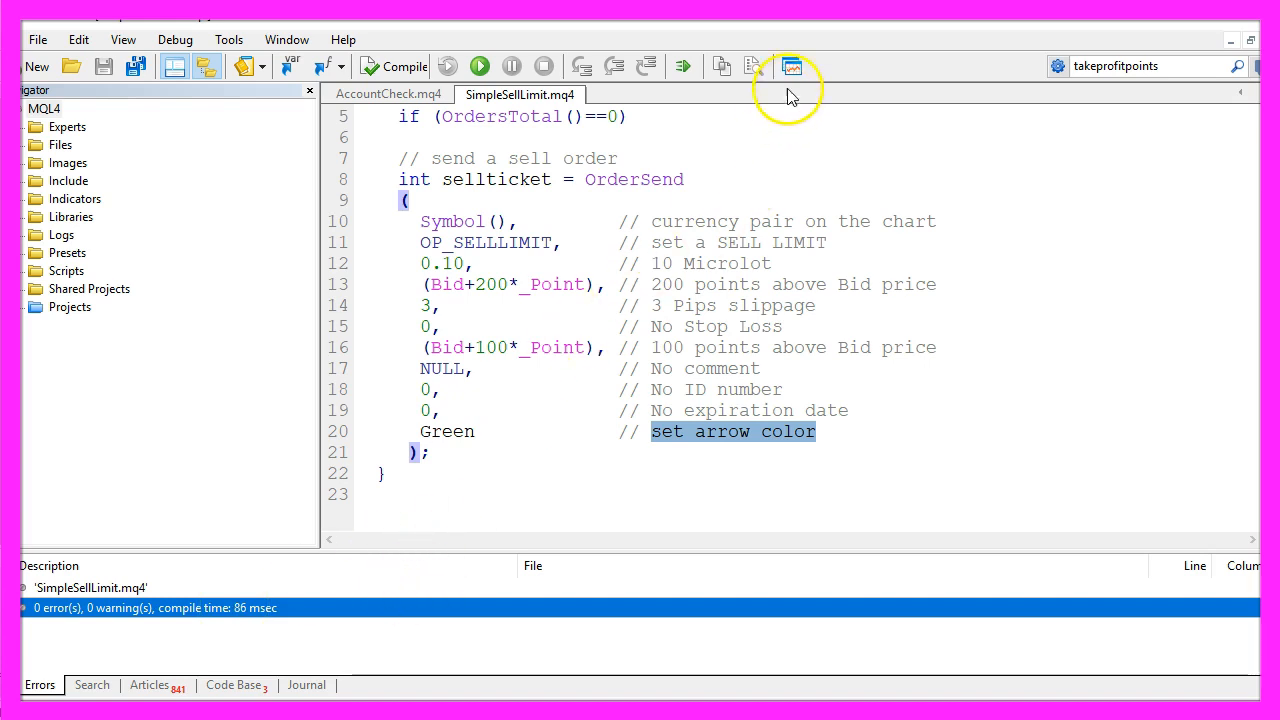
pyautogui.moveTo(792, 67)
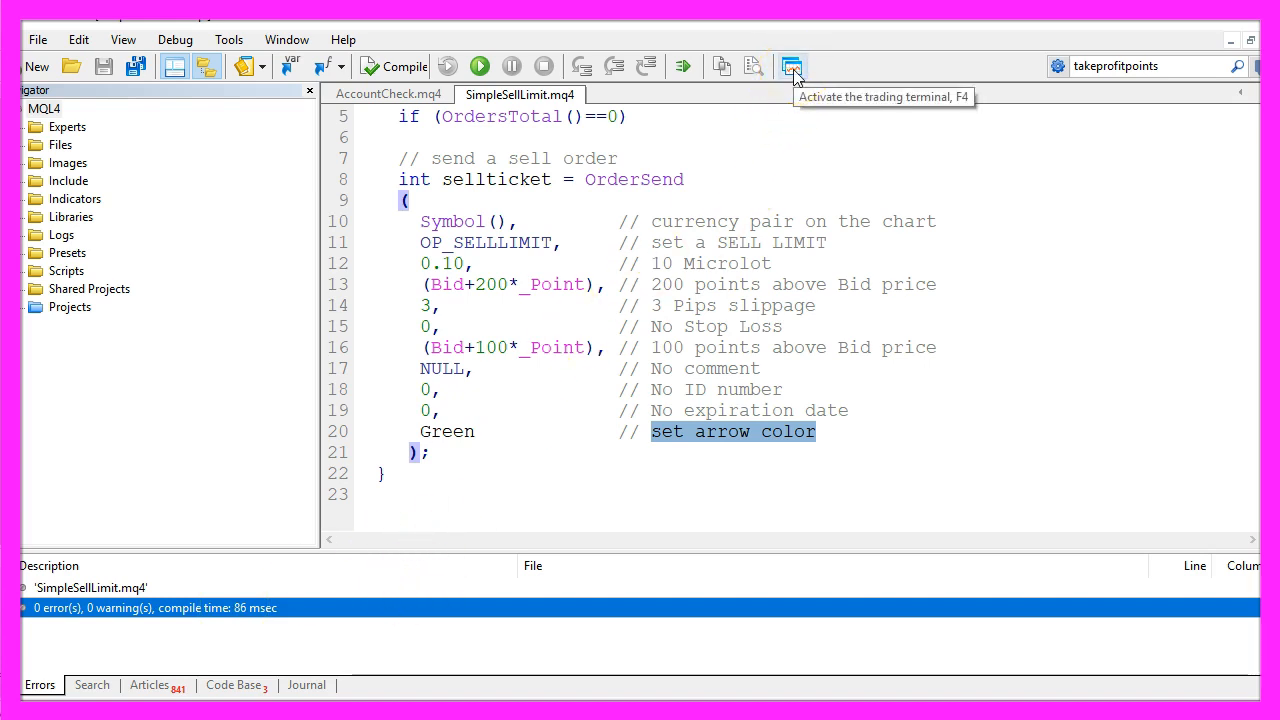
pyautogui.click(791, 66)
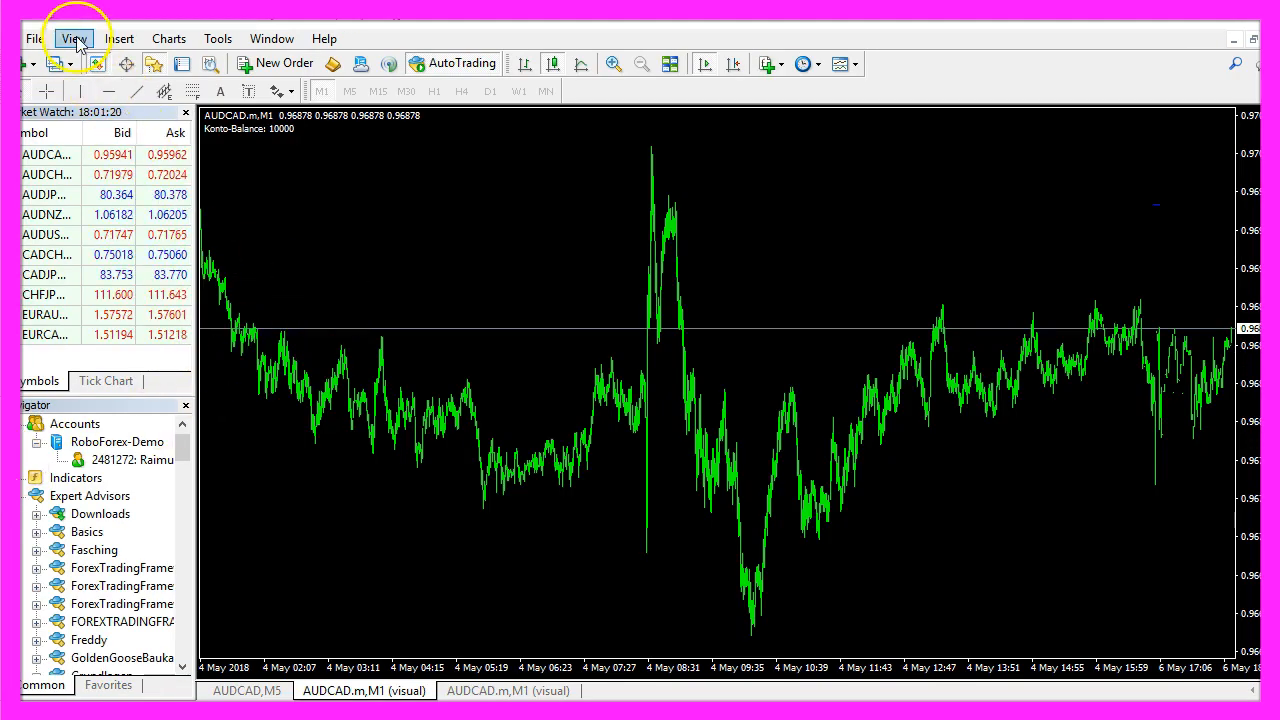
# Open the Strategy Tester from the View menu with Basics\SimpleSellLimit.ex4 loaded
pyautogui.click(73, 38)
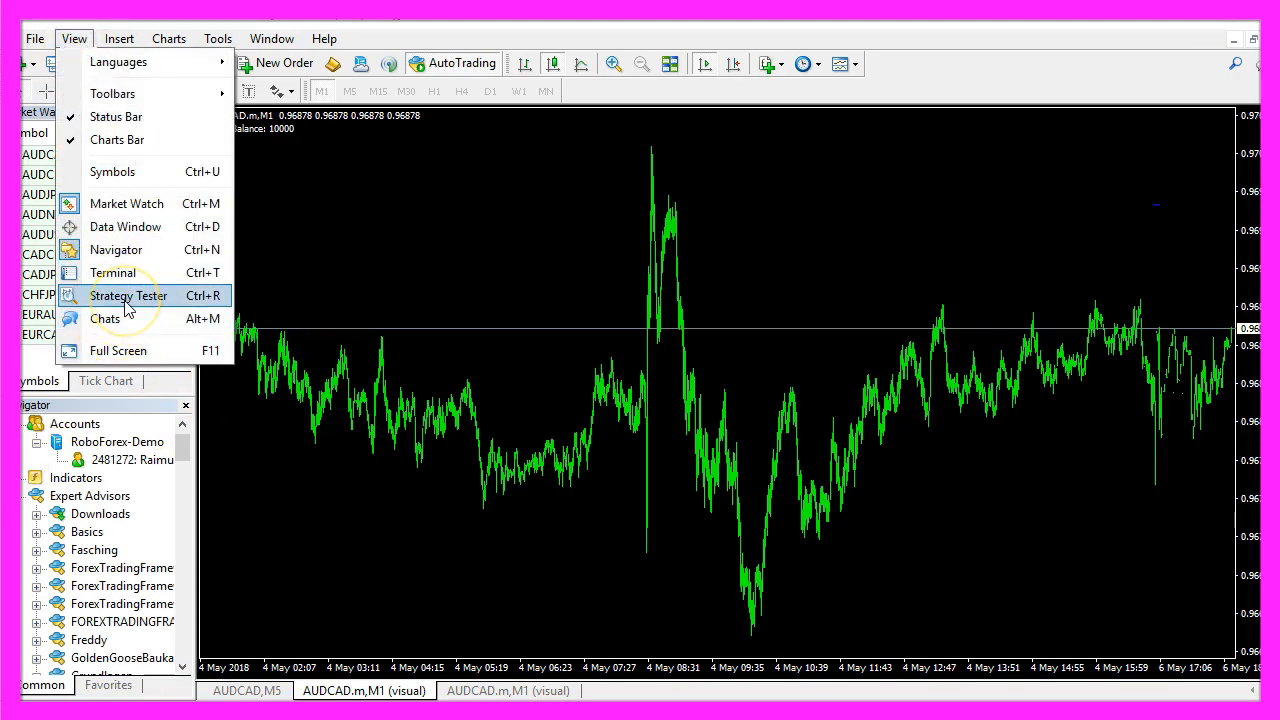
pyautogui.click(128, 295)
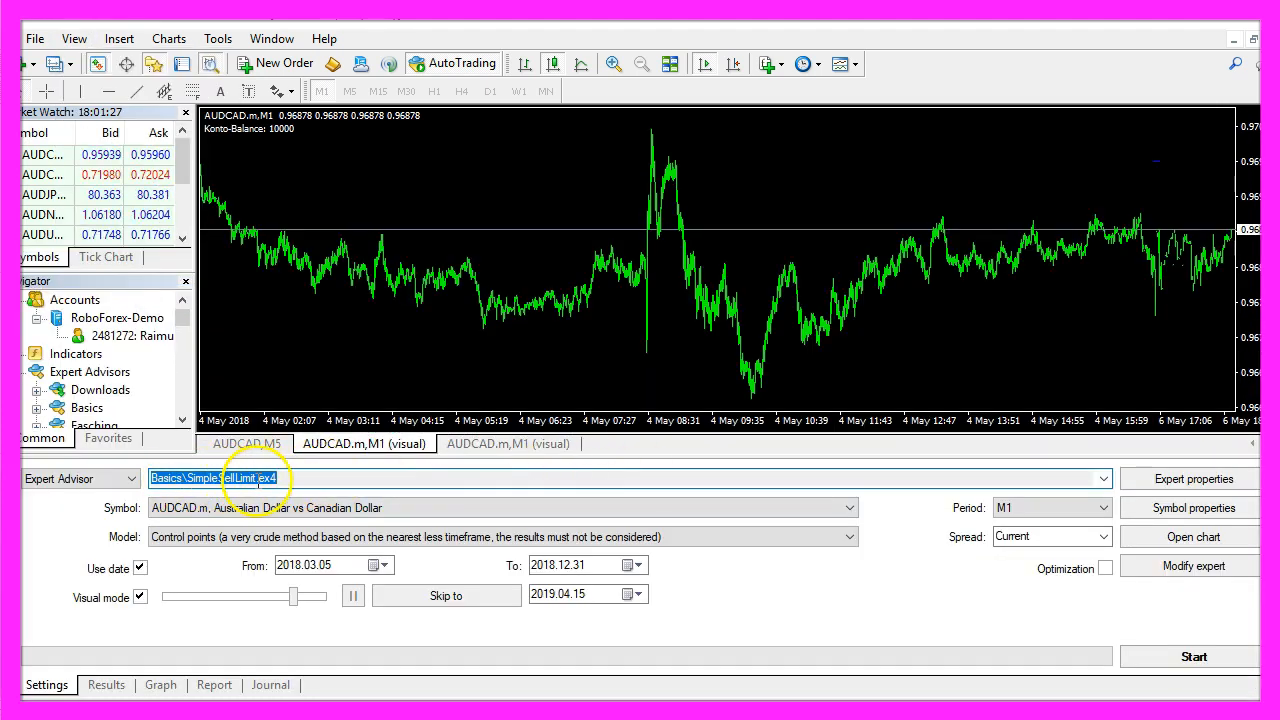
pyautogui.moveTo(397, 500)
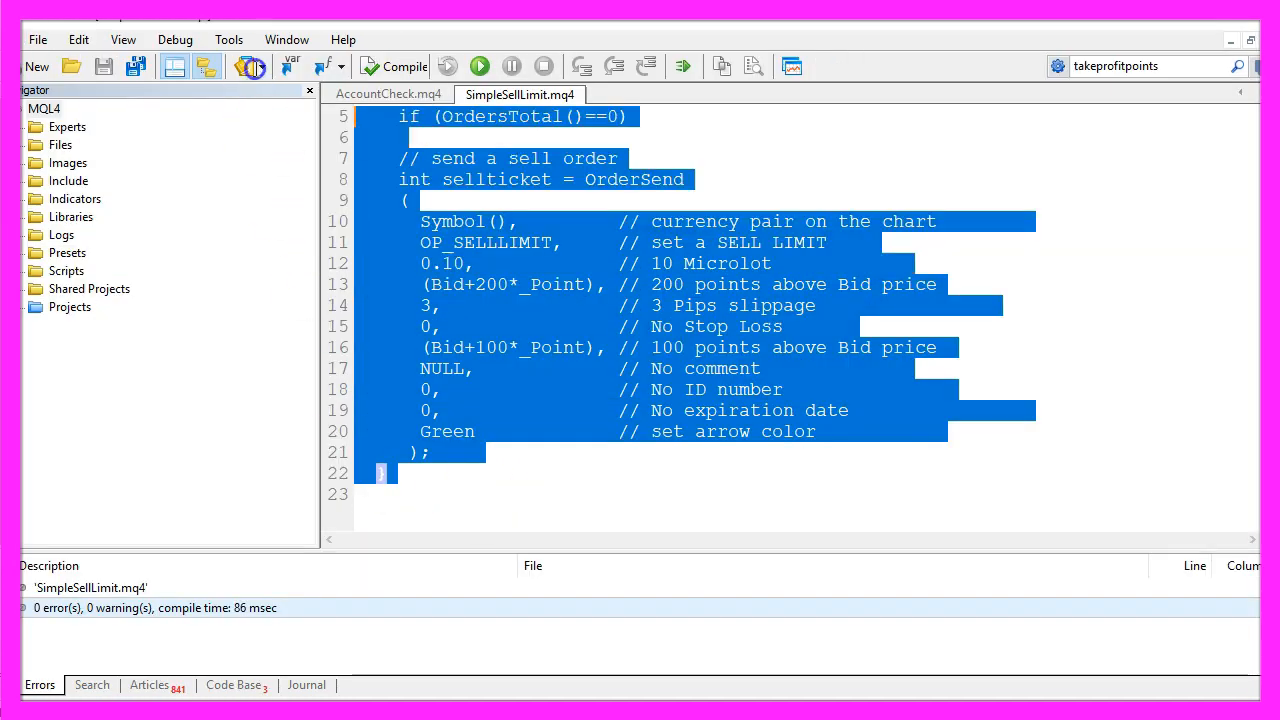
# Scroll up through the fully selected SimpleSellLimit.mq4 source in MetaEditor
pyautogui.scroll(3)
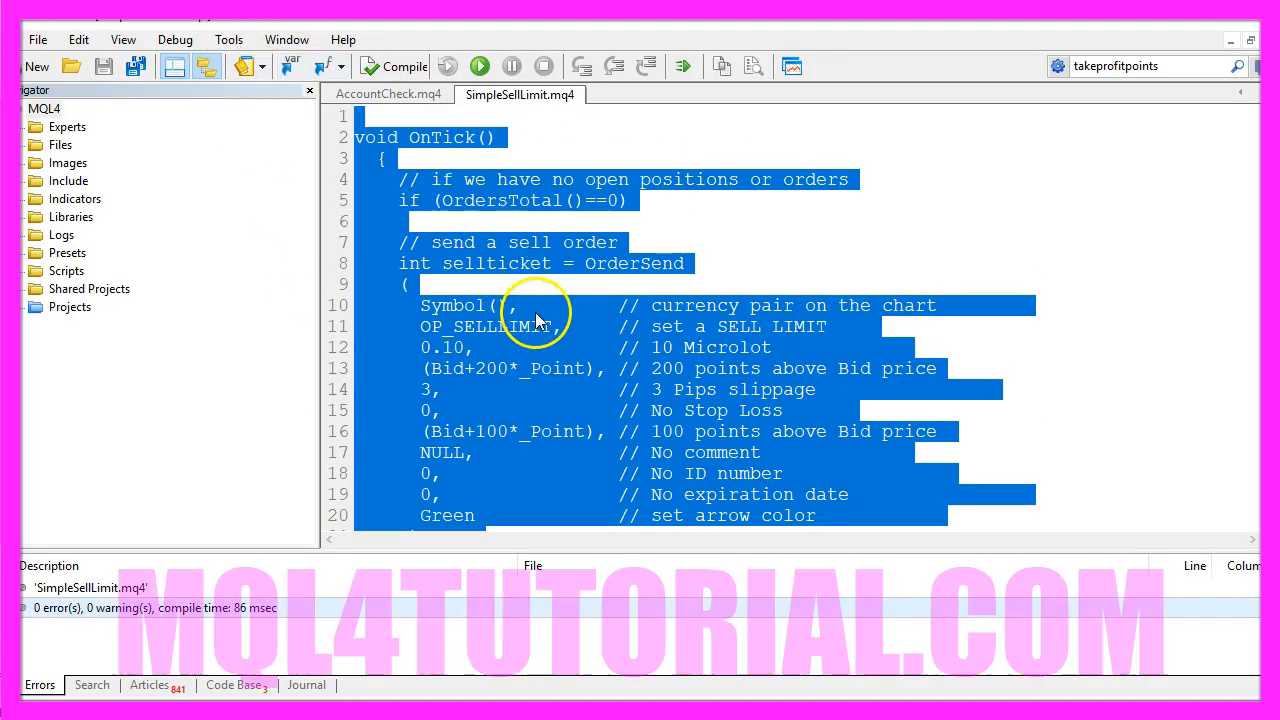